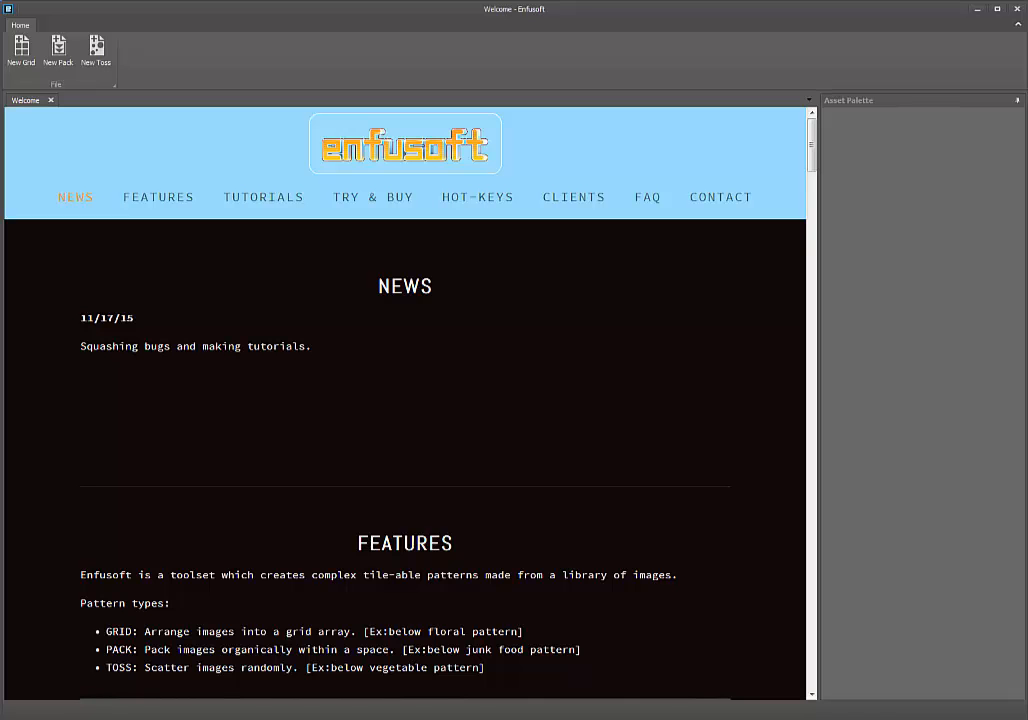
Browse the start page's hot-keys and news, then start a new Grid pattern document
{"action": "scroll", "scroll_direction": "down", "scroll_amount": 3}
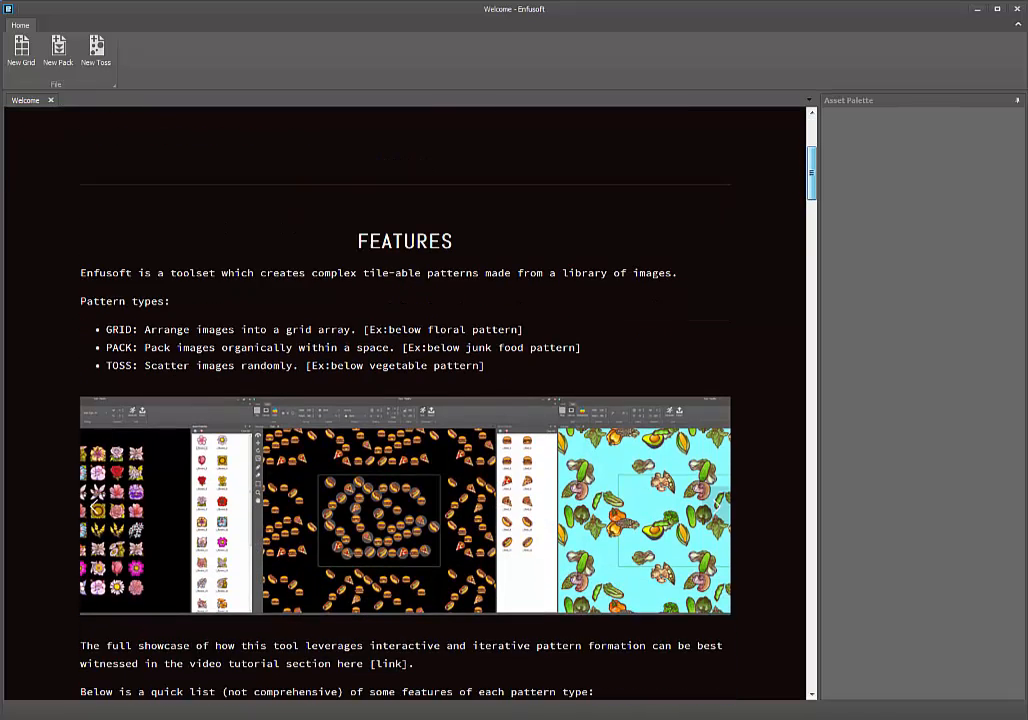
{"action": "left_click", "coordinate": [262, 126]}
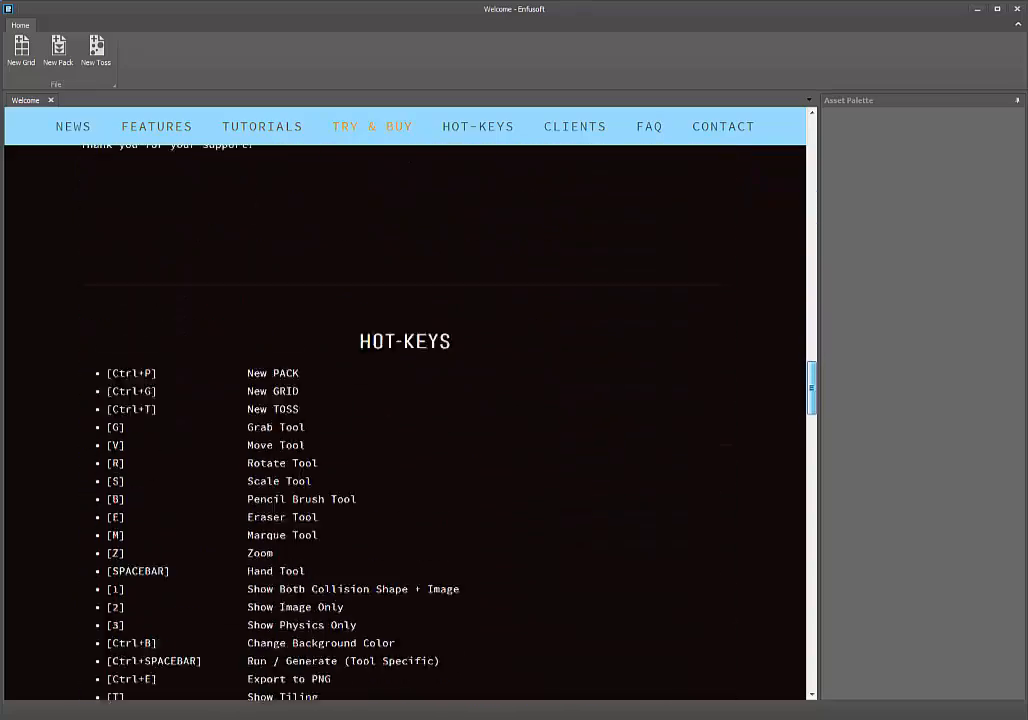
{"action": "left_click", "coordinate": [649, 126]}
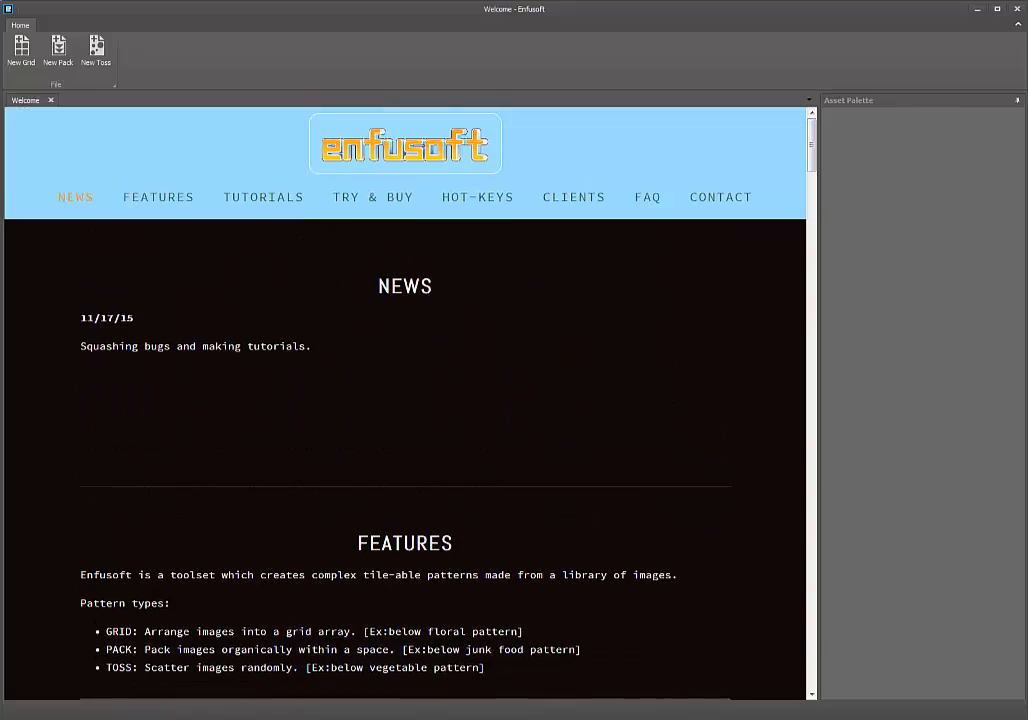
{"action": "left_click", "coordinate": [158, 196]}
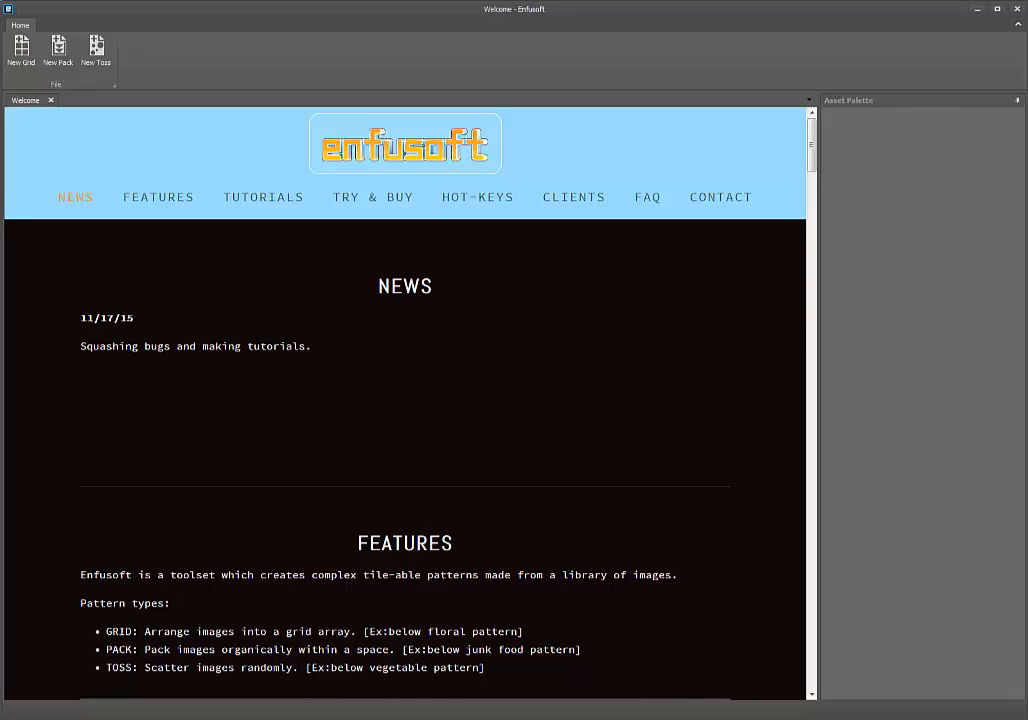
{"action": "mouse_move", "coordinate": [20, 50]}
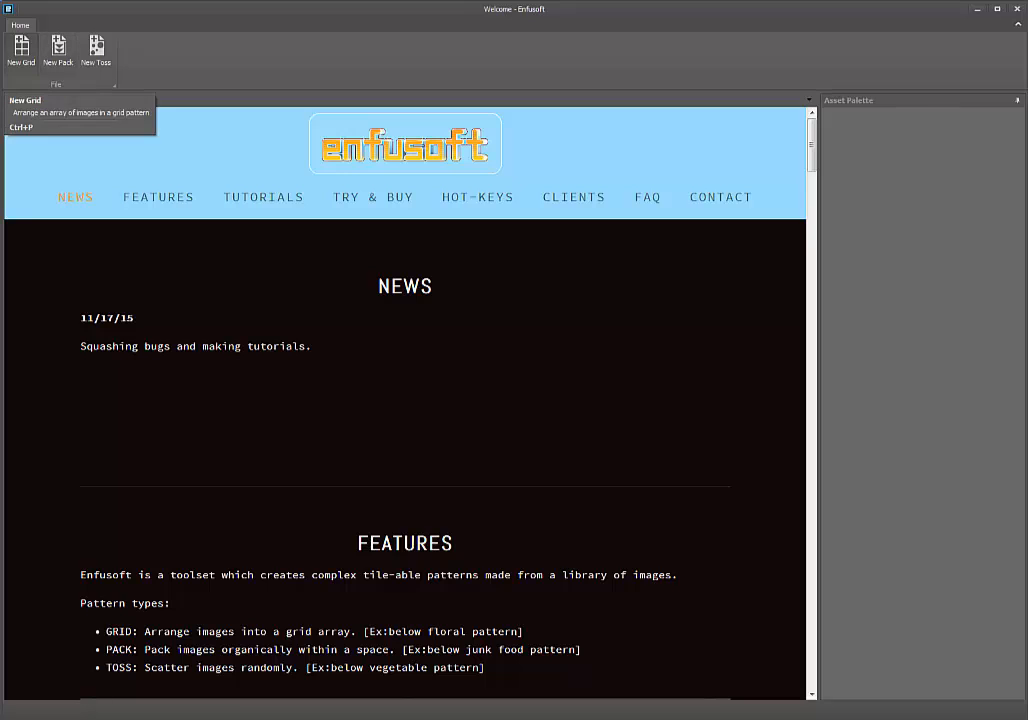
{"action": "mouse_move", "coordinate": [57, 50]}
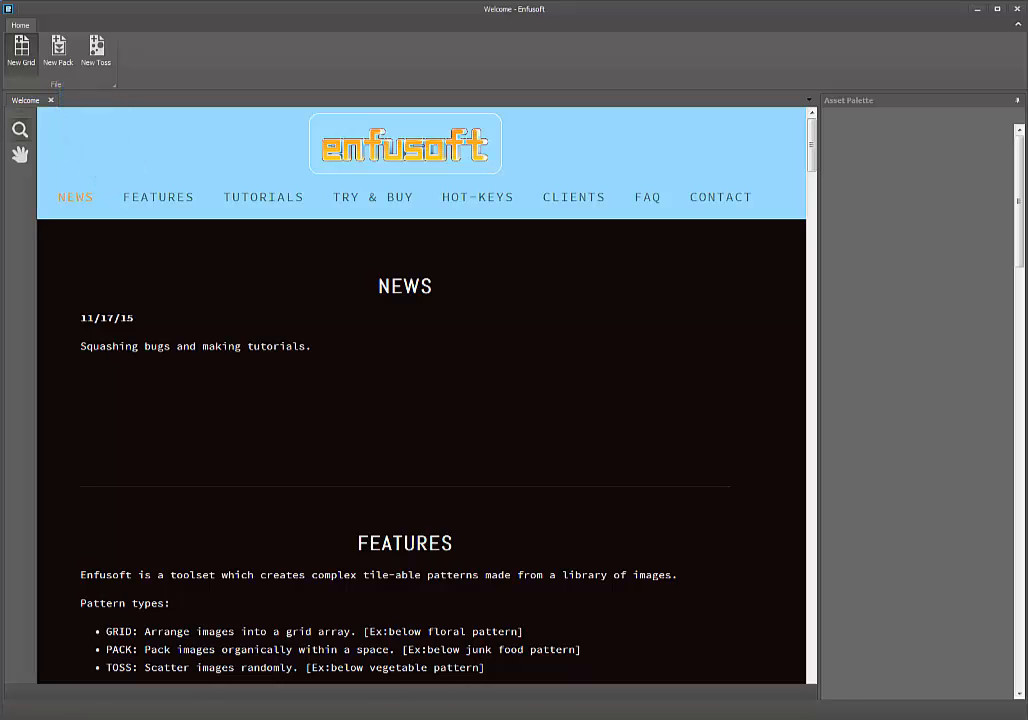
{"action": "left_click", "coordinate": [21, 50]}
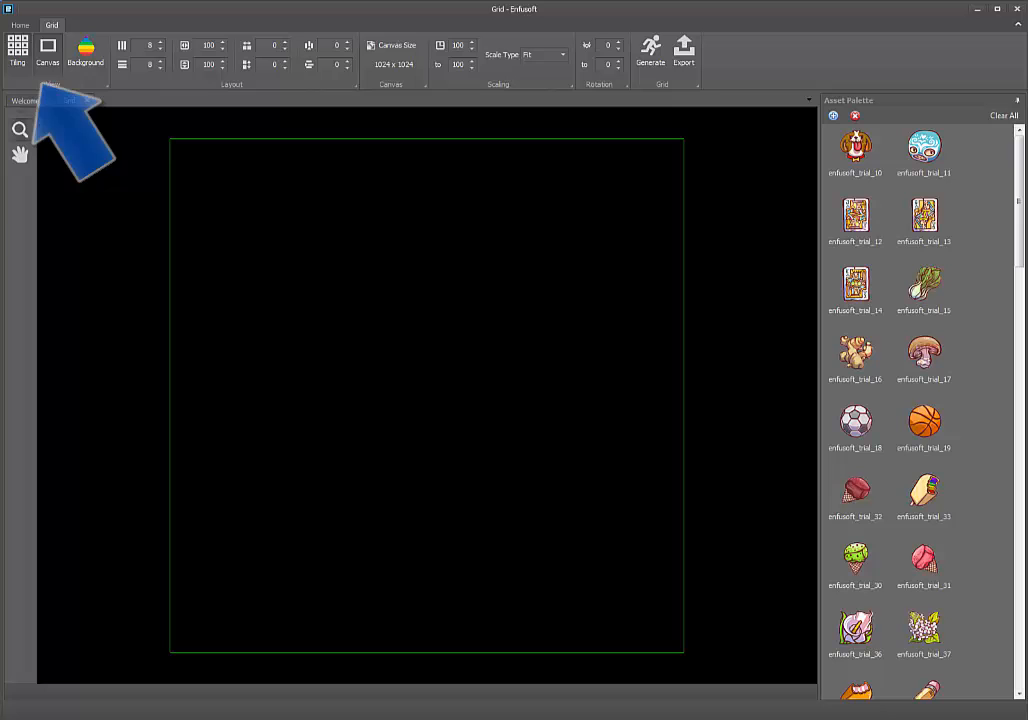
Generate the mixed-icon grid pattern on a light cyan background and zoom out to view it
{"action": "left_click", "coordinate": [69, 100]}
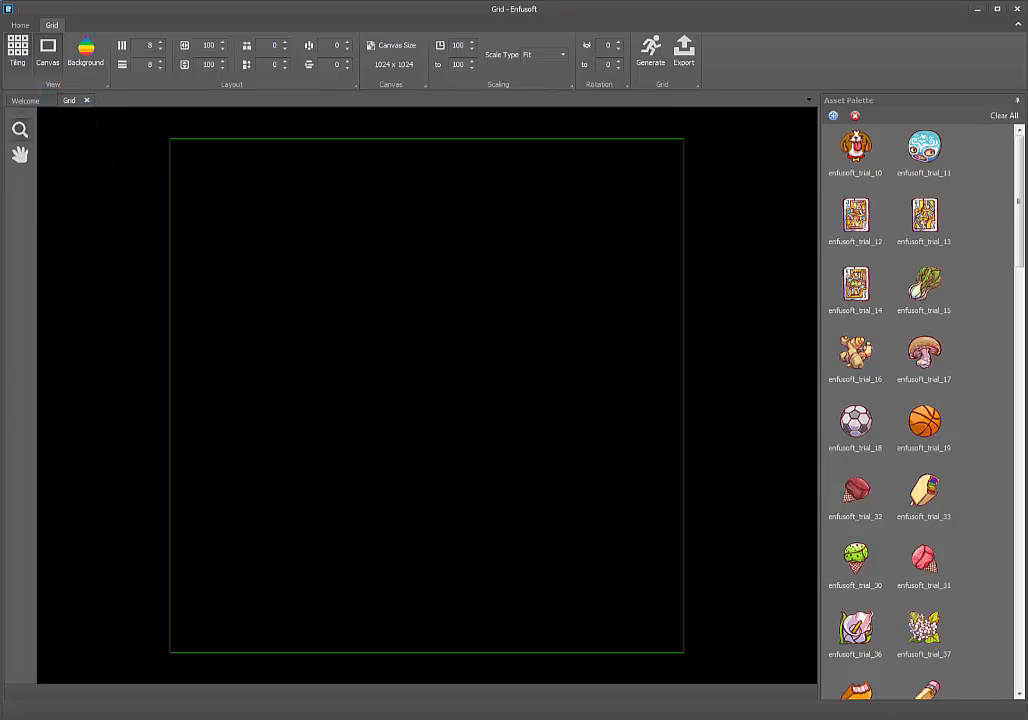
{"action": "left_click", "coordinate": [650, 48]}
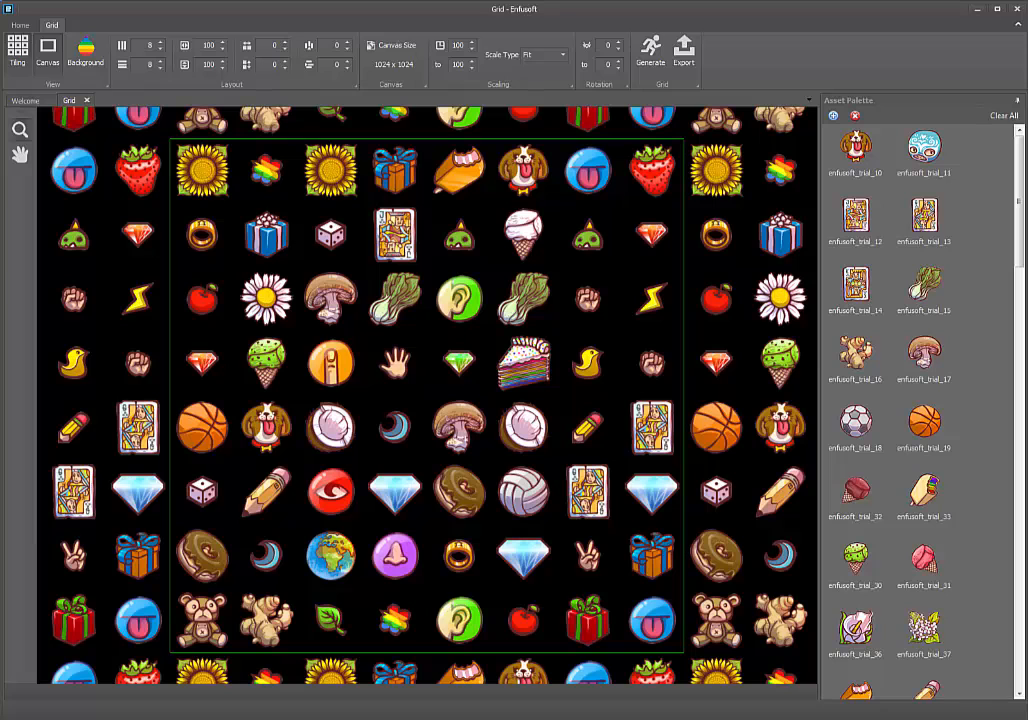
{"action": "left_click", "coordinate": [85, 48]}
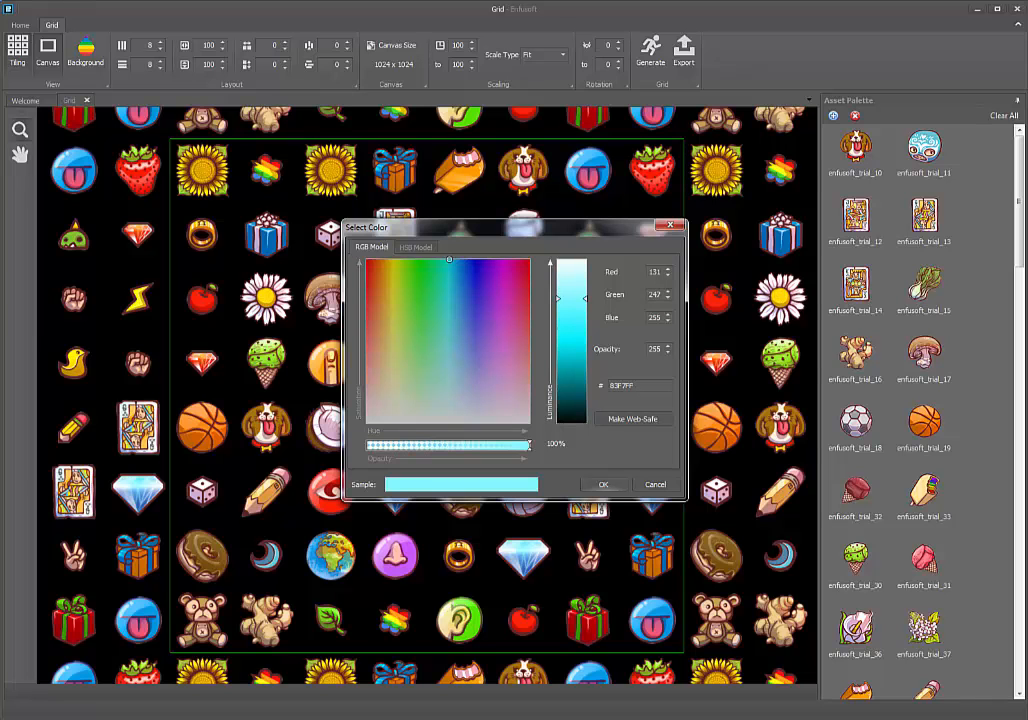
{"action": "left_click", "coordinate": [603, 484]}
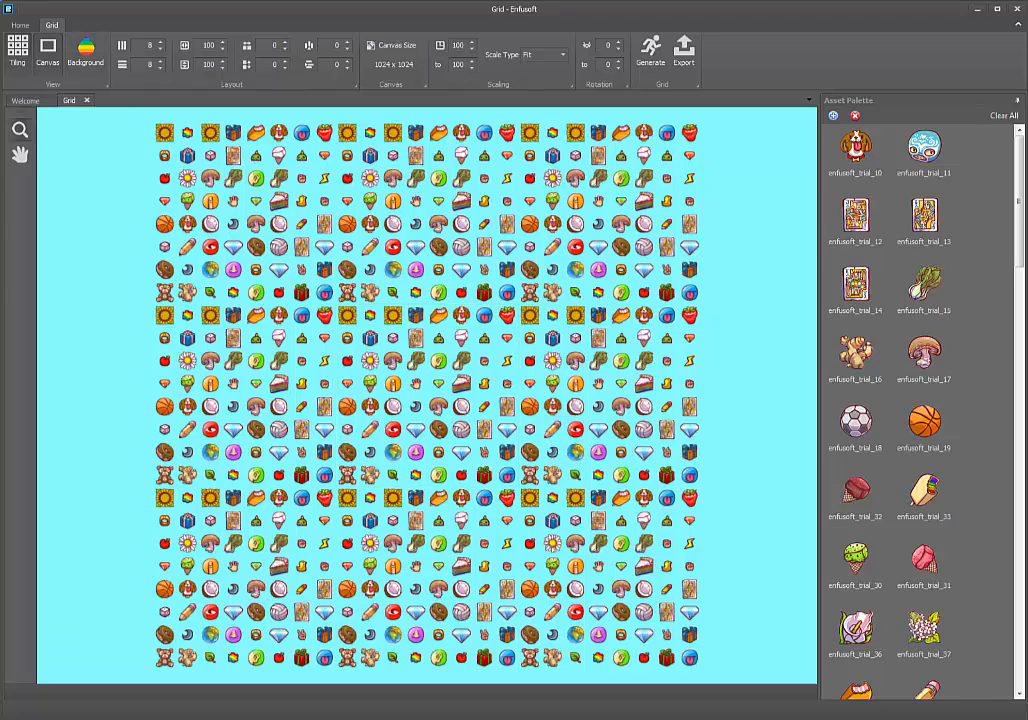
{"action": "left_click", "coordinate": [650, 50]}
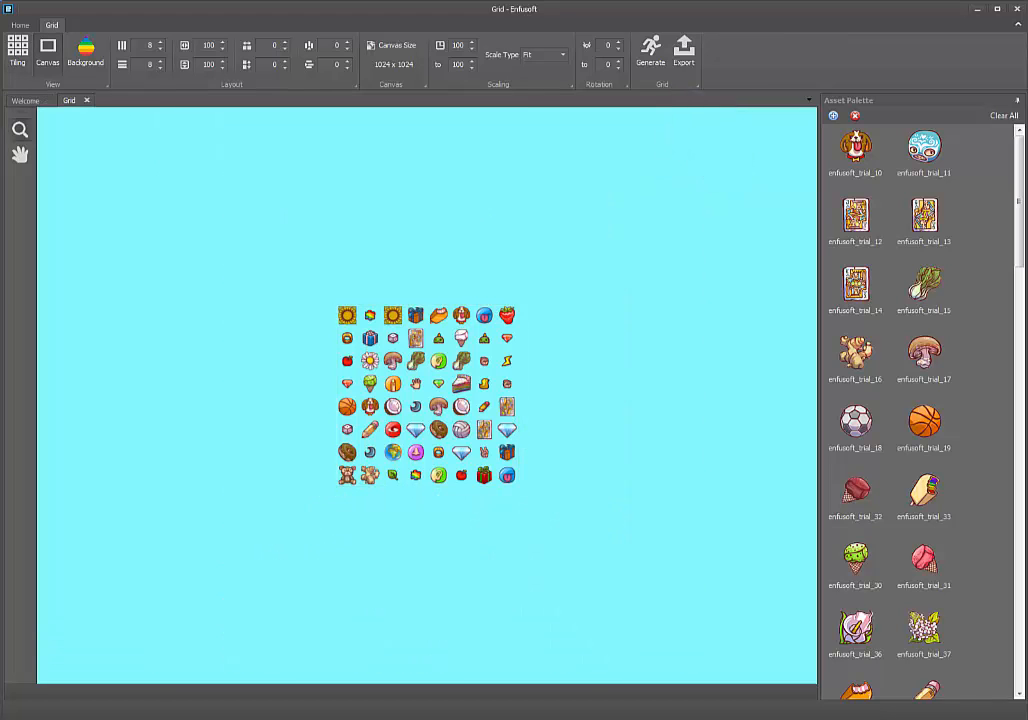
Inspect the tiling, then regenerate the grid using only the enfusoft_trial_10 dog image
{"action": "left_click", "coordinate": [650, 50]}
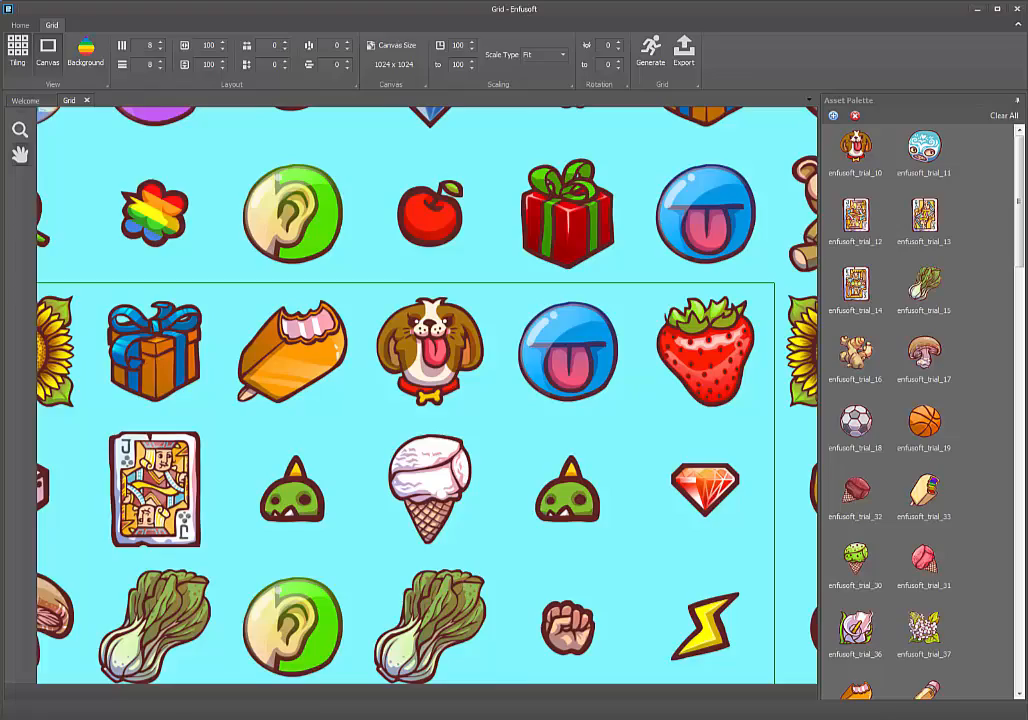
{"action": "scroll", "scroll_direction": "down", "scroll_amount": 3}
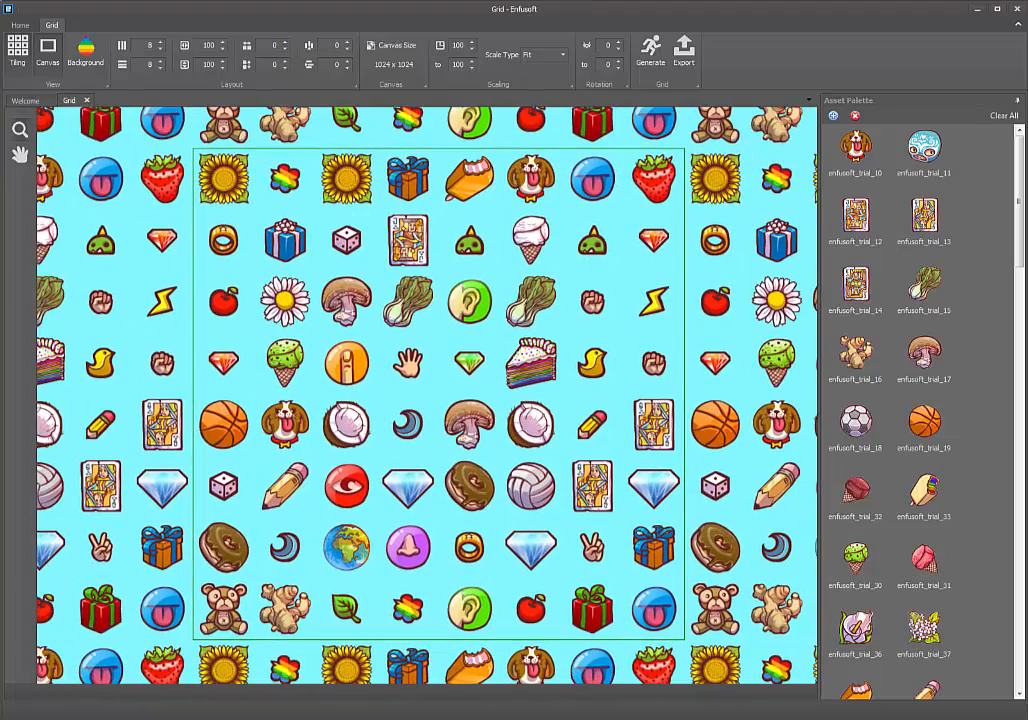
{"action": "left_click", "coordinate": [855, 147]}
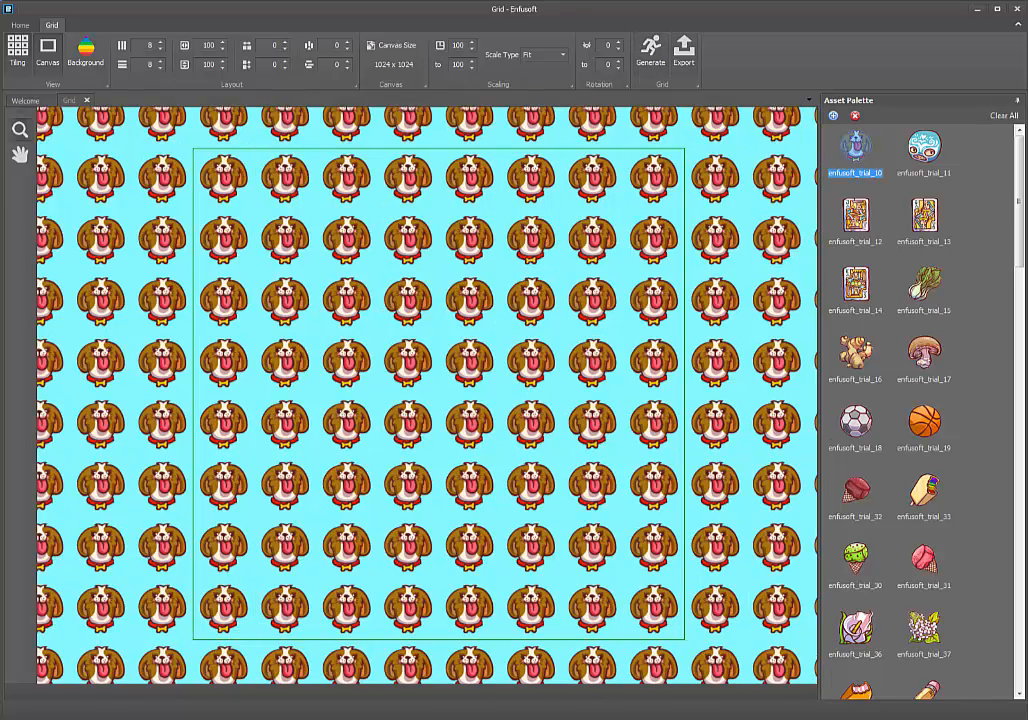
Try grids of the mask, ball and king card images, then regenerate from the whole library
{"action": "left_click", "coordinate": [923, 147]}
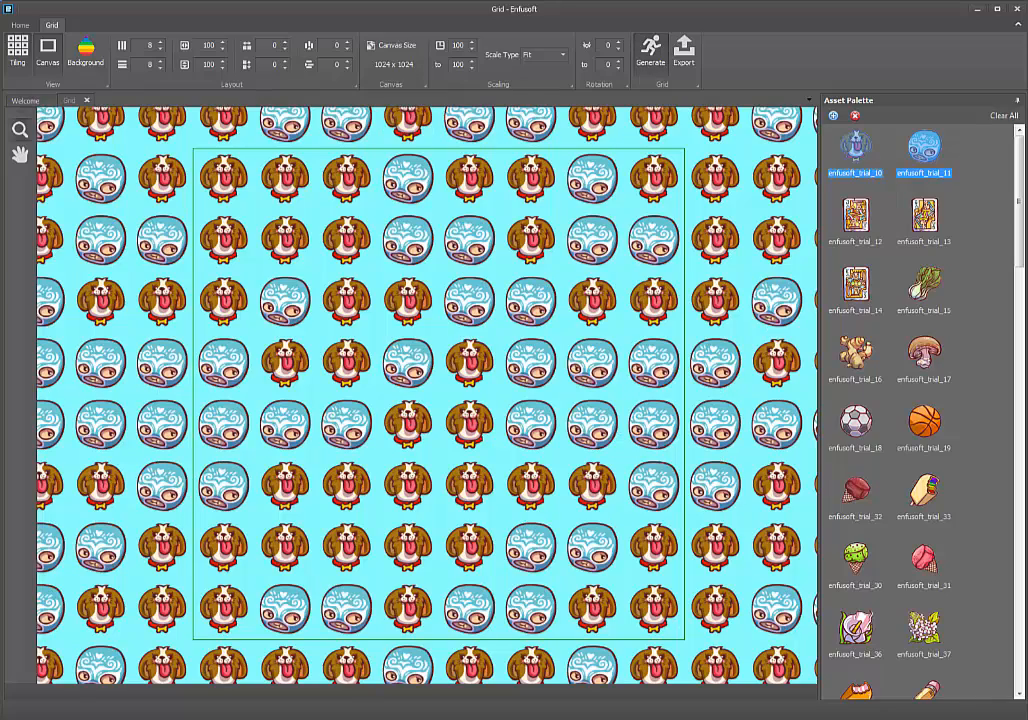
{"action": "left_click", "coordinate": [650, 50]}
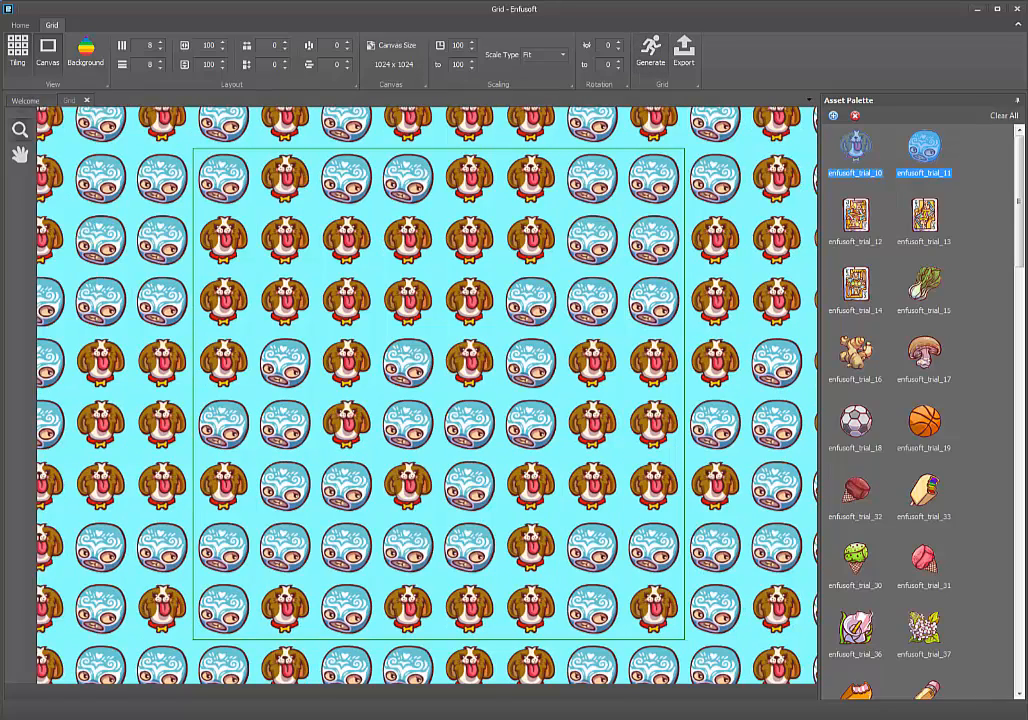
{"action": "left_click", "coordinate": [923, 421]}
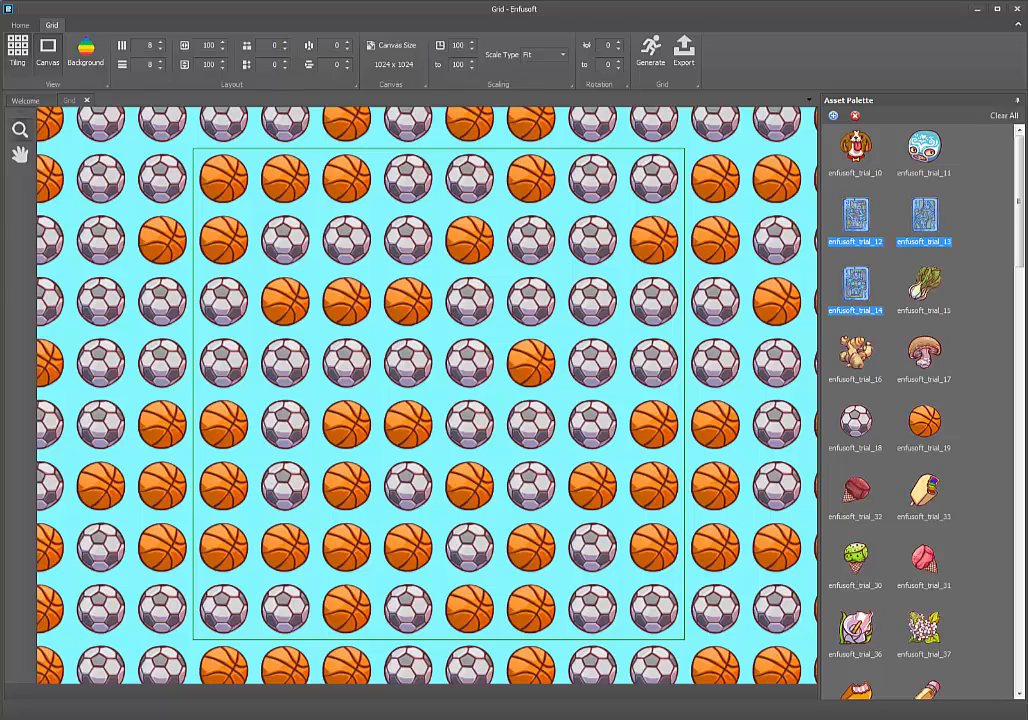
{"action": "left_click", "coordinate": [650, 50]}
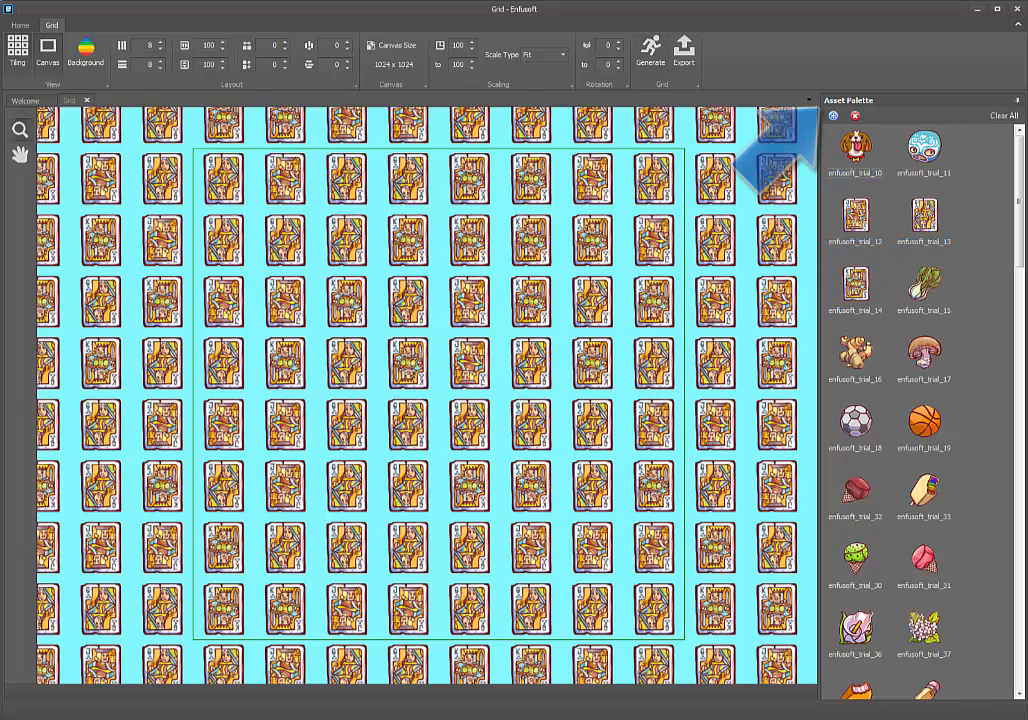
{"action": "left_click", "coordinate": [650, 50]}
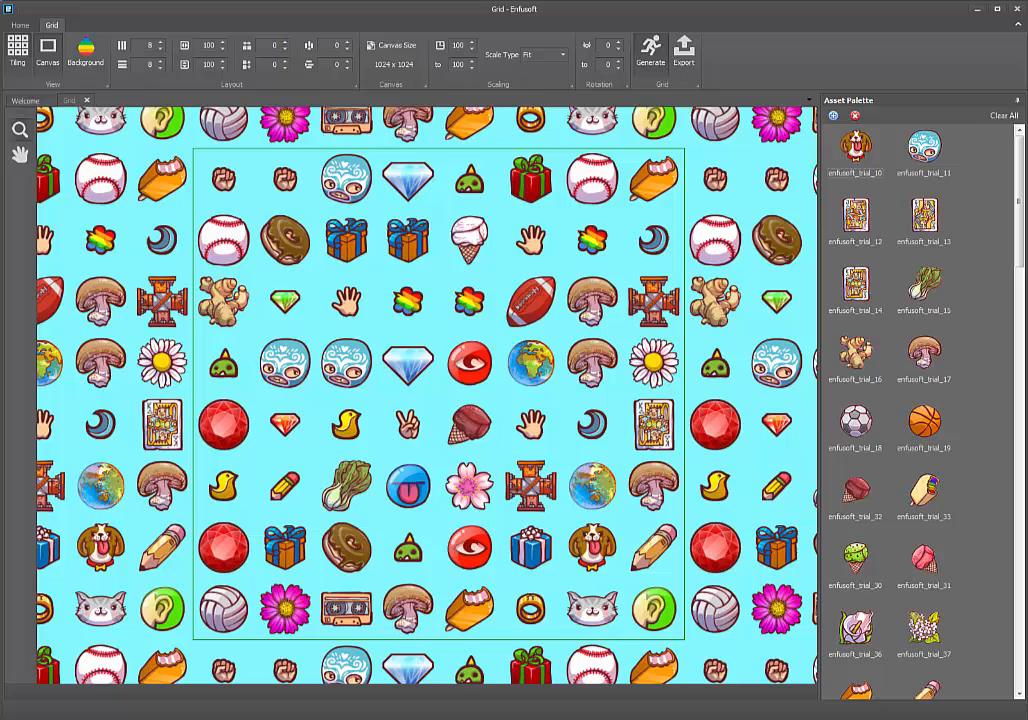
Regenerate as a 4×4 grid of 600-pixel cells, -50 offsets and column shift 250
{"action": "left_click", "coordinate": [650, 48]}
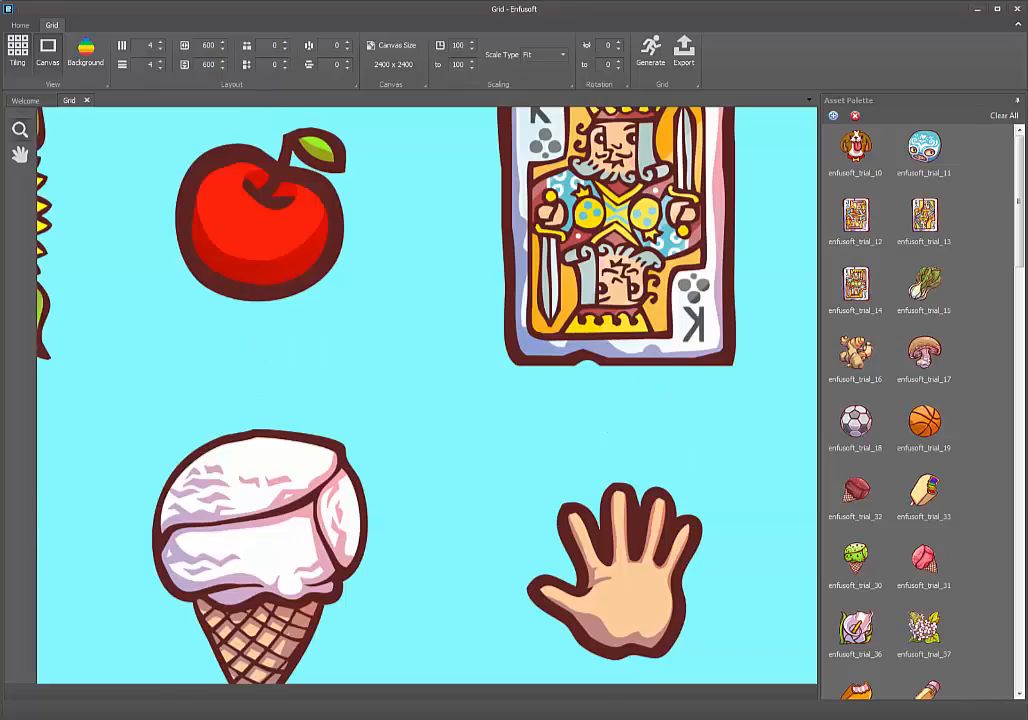
{"action": "left_click", "coordinate": [650, 48]}
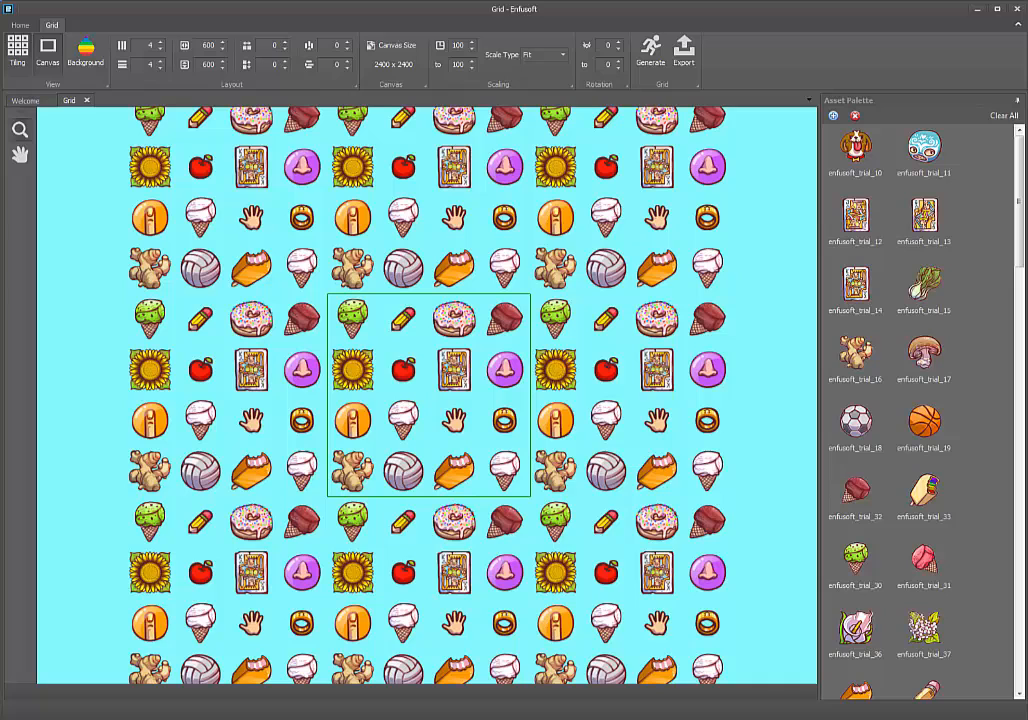
{"action": "mouse_move", "coordinate": [184, 45]}
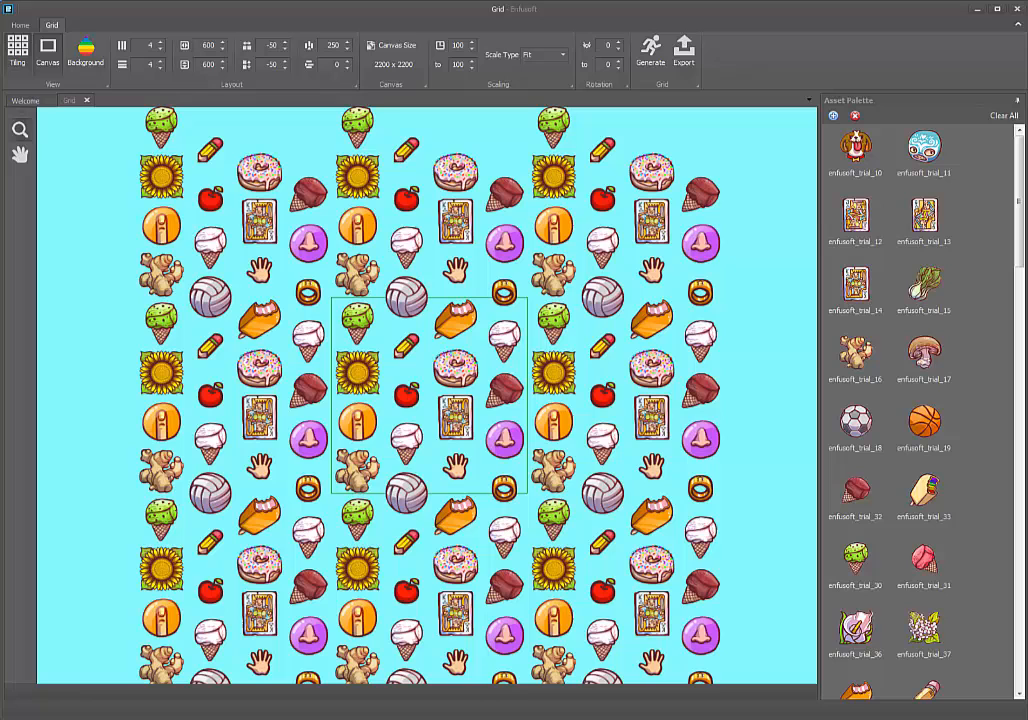
Set Scale Type to Stretch and regenerate the grid from the rainbow and moon icons
{"action": "left_click", "coordinate": [545, 54]}
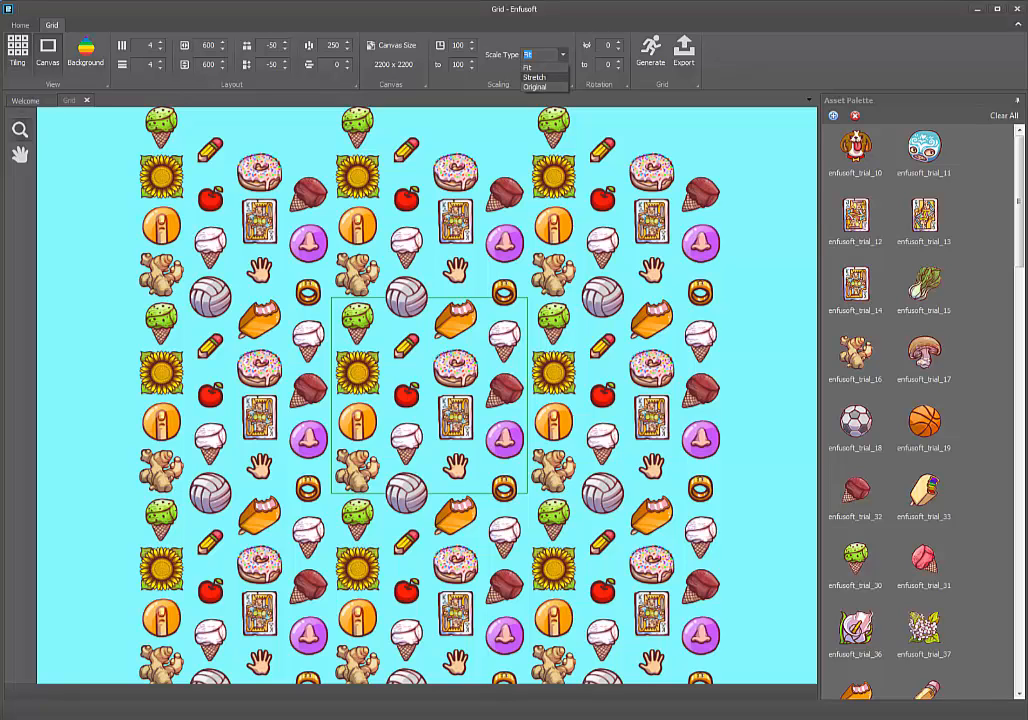
{"action": "left_click", "coordinate": [536, 77]}
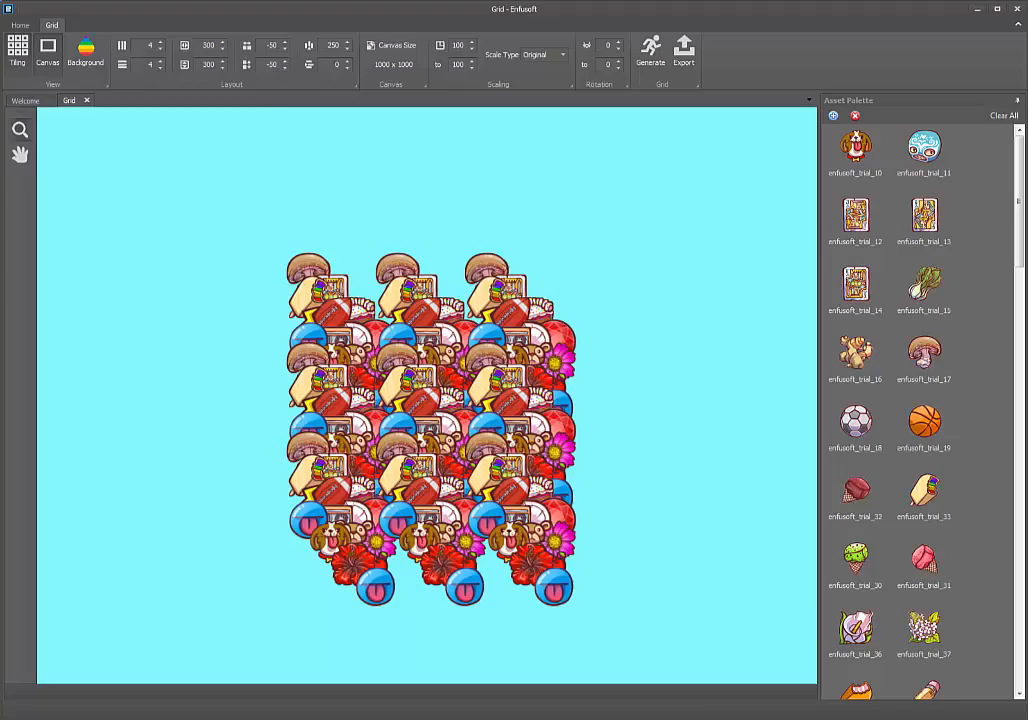
{"action": "left_click", "coordinate": [545, 54]}
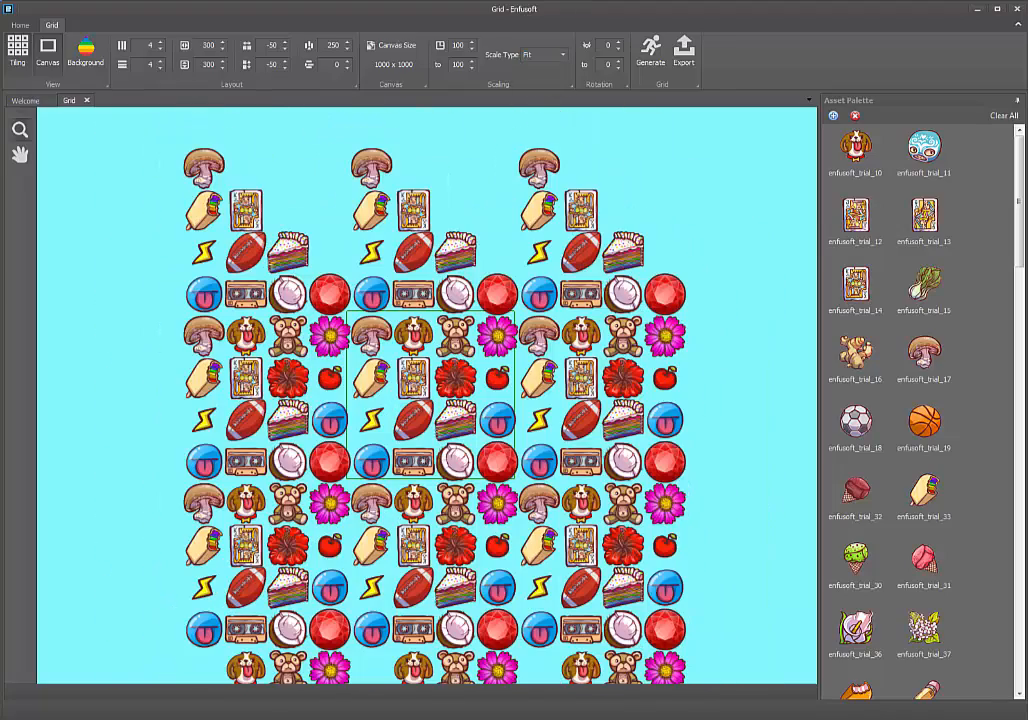
{"action": "left_click", "coordinate": [545, 54]}
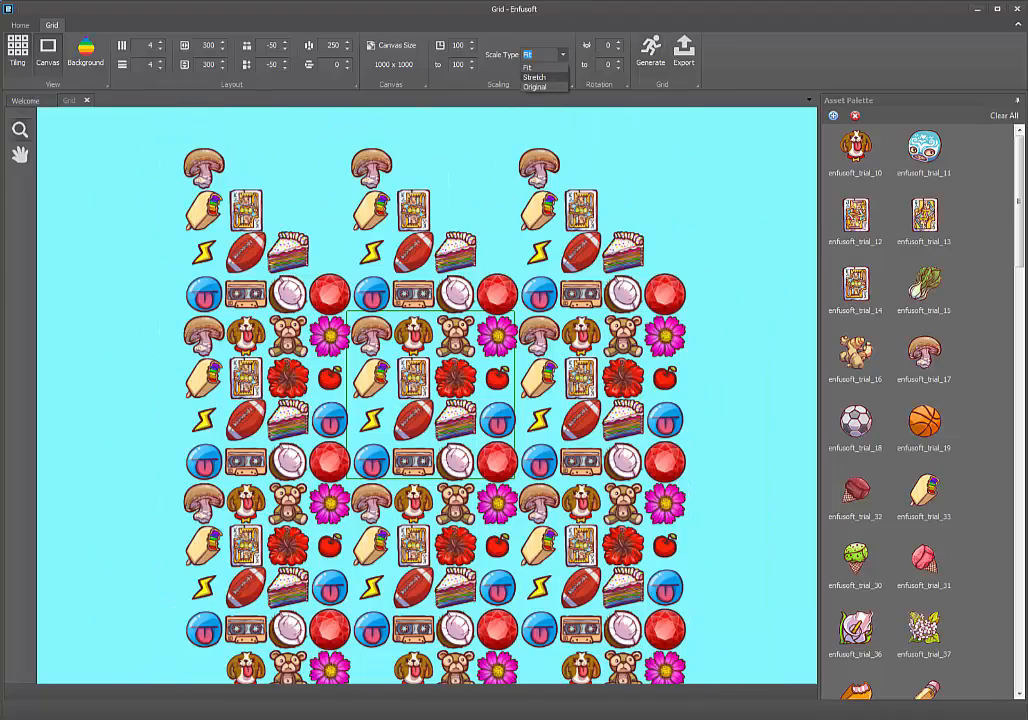
{"action": "left_click", "coordinate": [535, 77]}
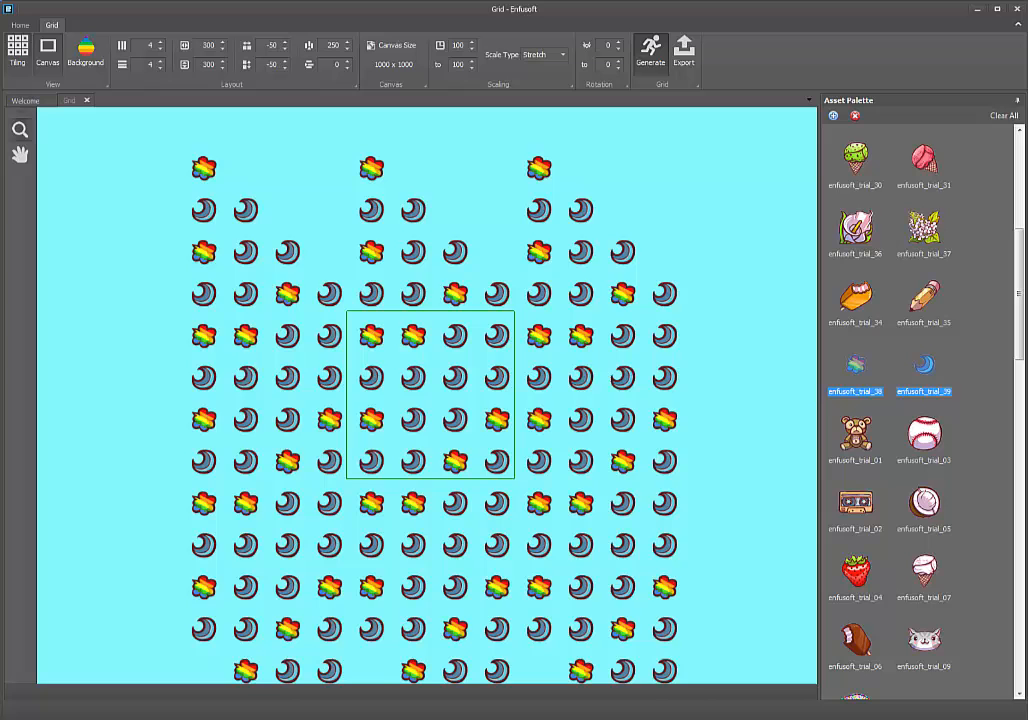
{"action": "left_click", "coordinate": [650, 48]}
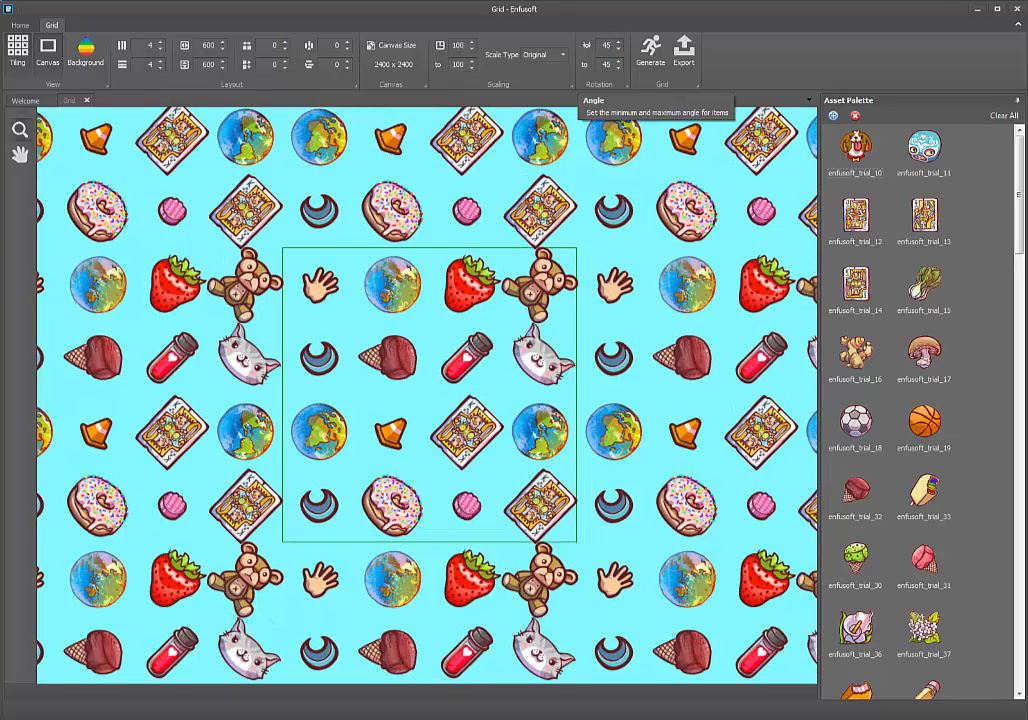
{"action": "mouse_move", "coordinate": [500, 54]}
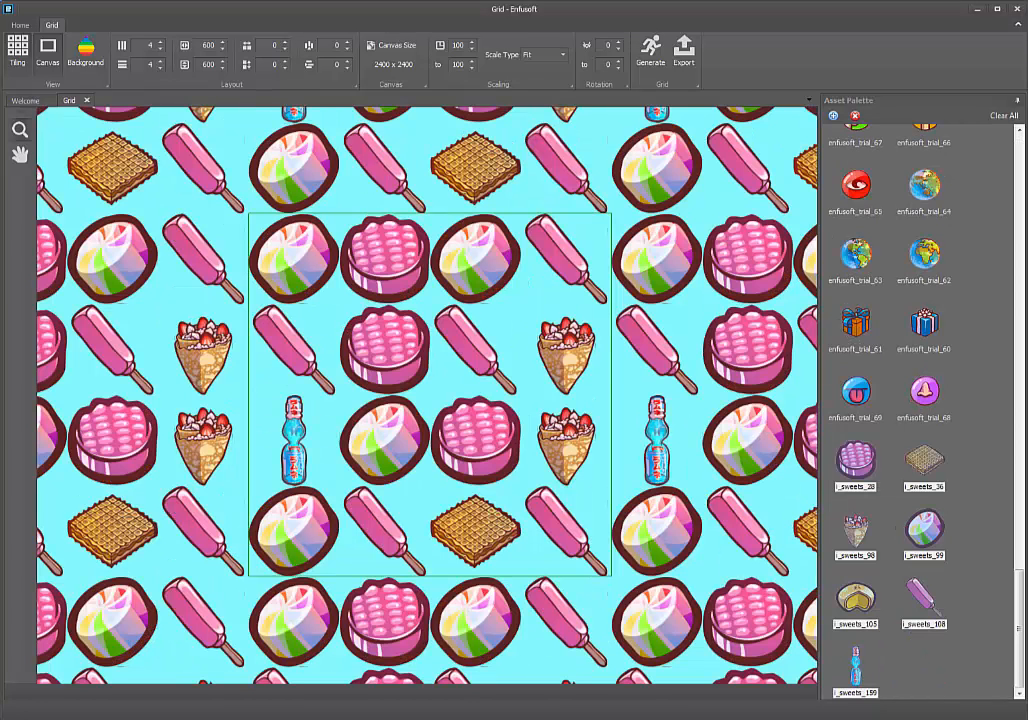
{"action": "mouse_move", "coordinate": [533, 54]}
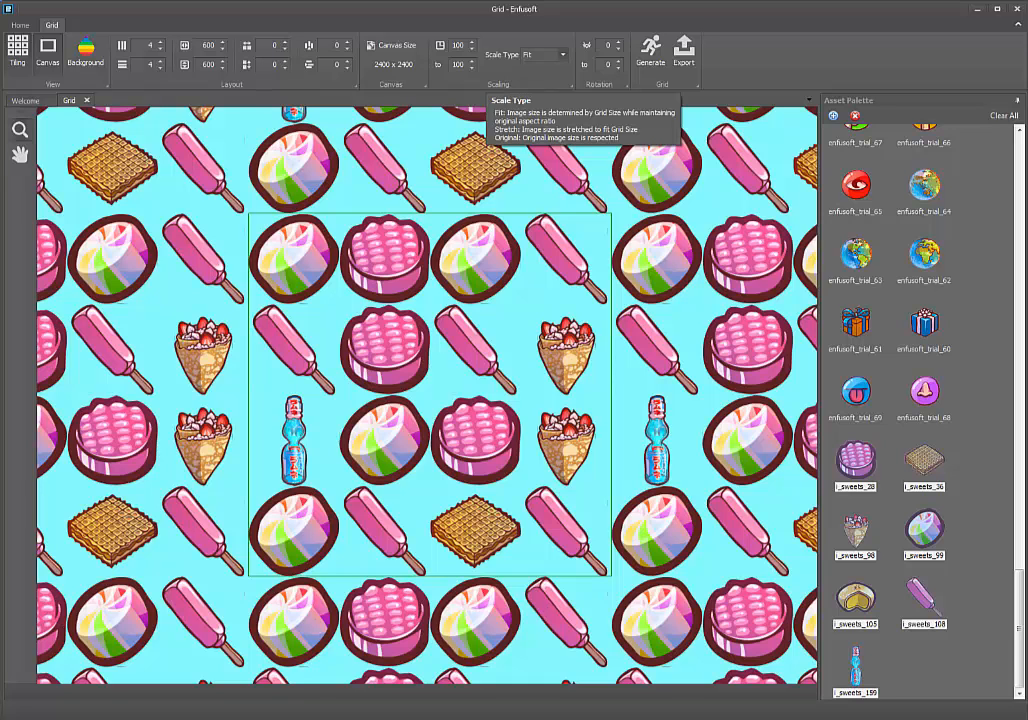
Keep the sweets at Original size in 1000-pixel cells, then start a new Pack document
{"action": "left_click", "coordinate": [545, 54]}
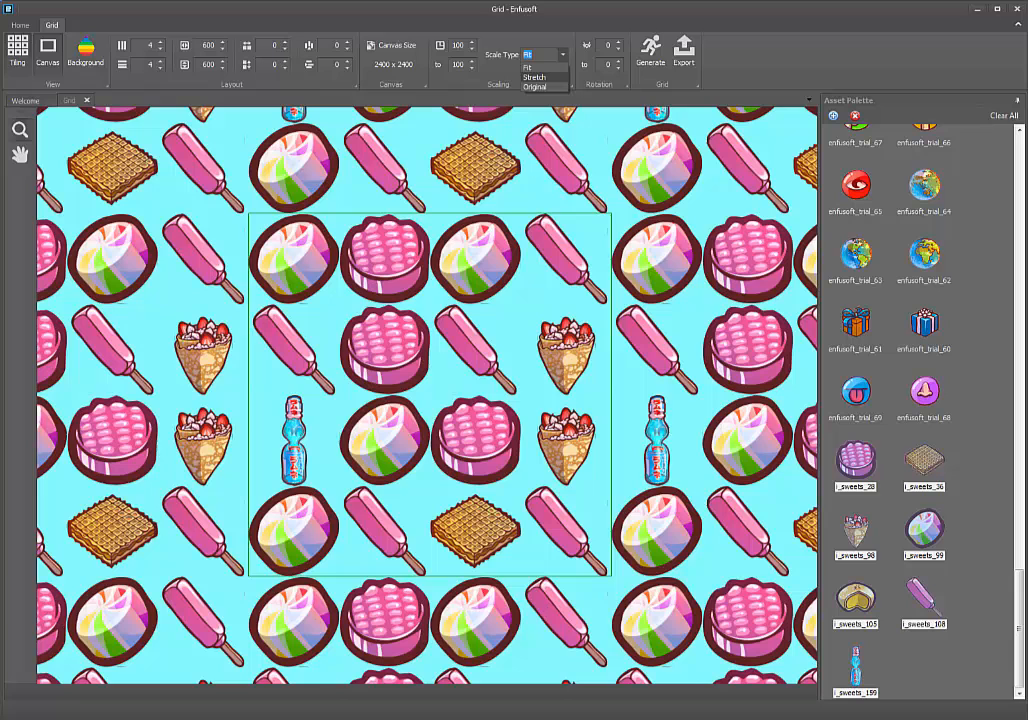
{"action": "left_click", "coordinate": [535, 76]}
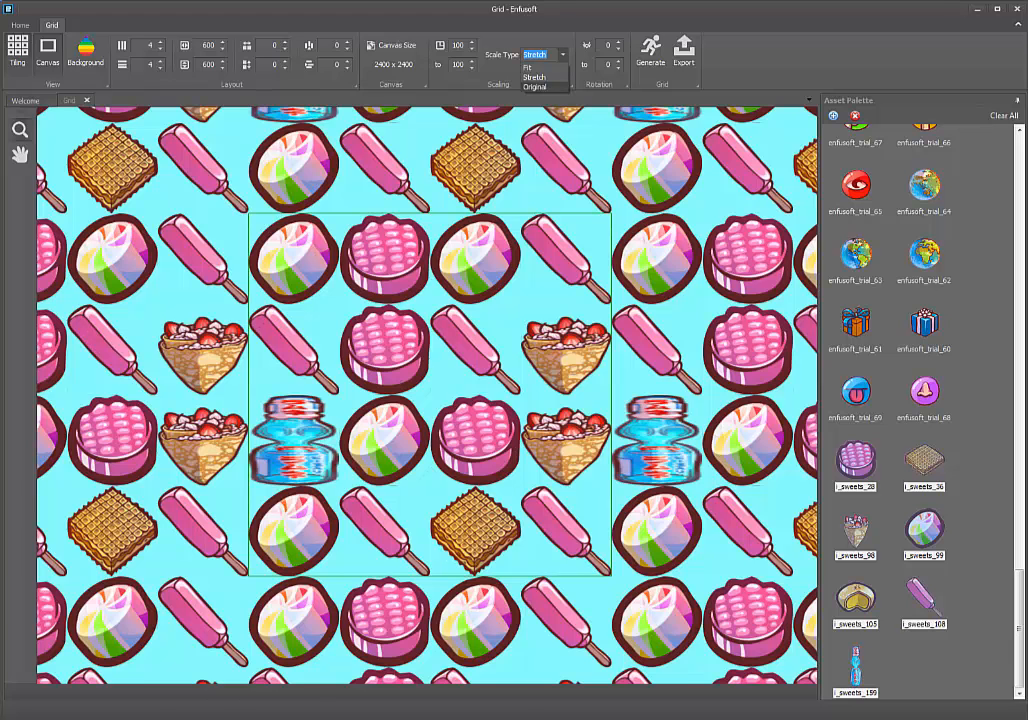
{"action": "left_click", "coordinate": [535, 86]}
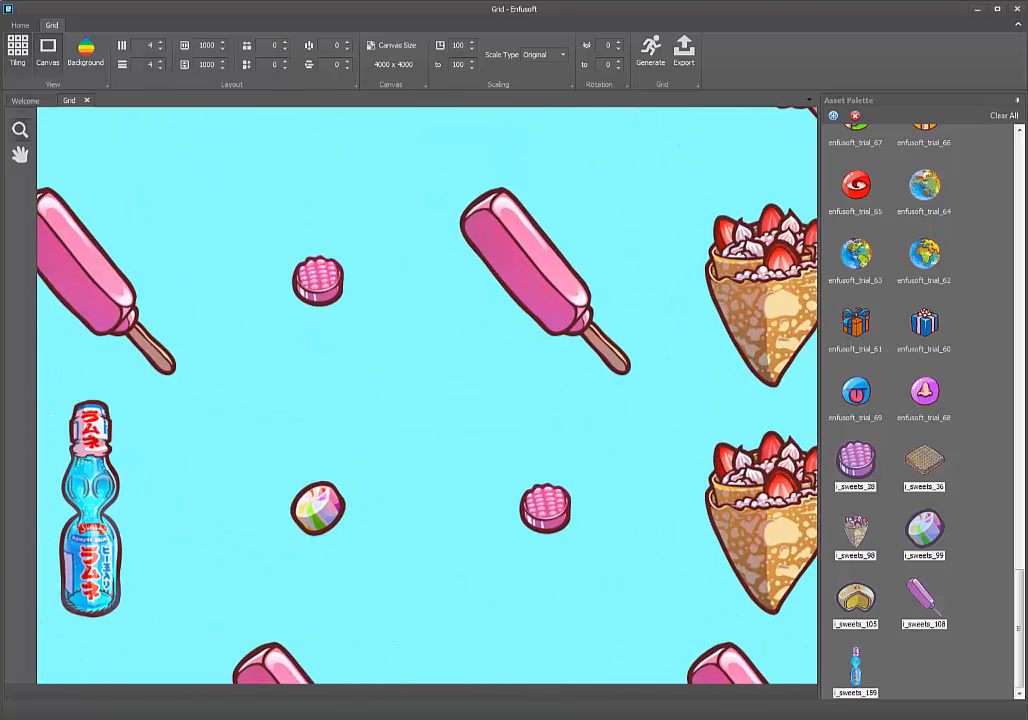
{"action": "left_click", "coordinate": [52, 25]}
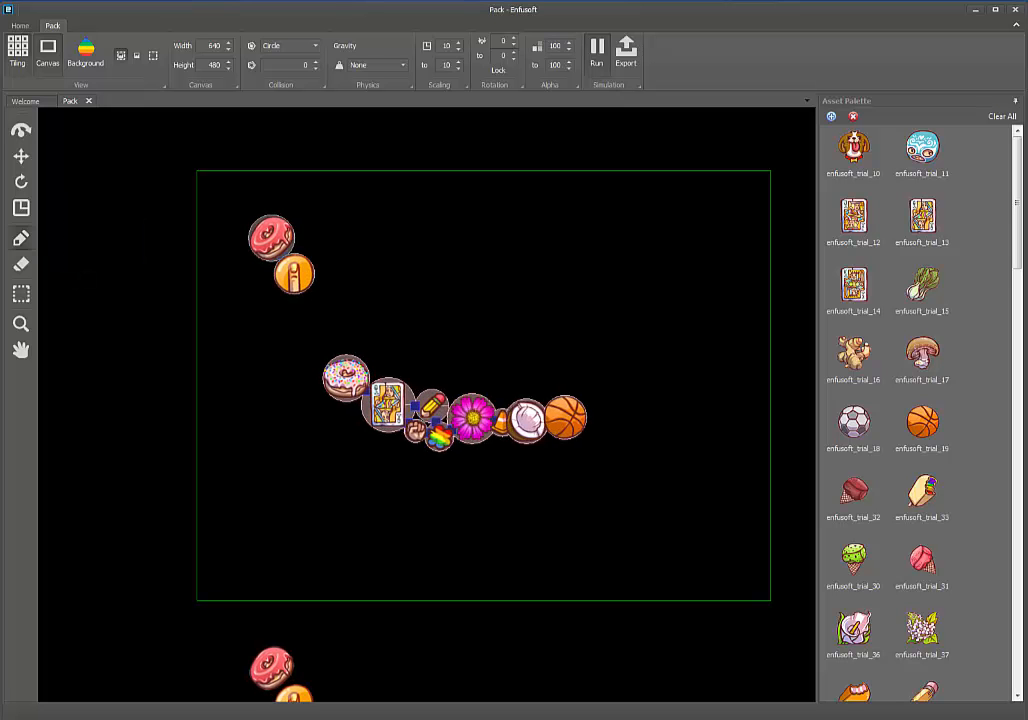
Paint more circle-packed icons along the spiral path on the Pack canvas
{"action": "left_click", "coordinate": [597, 50]}
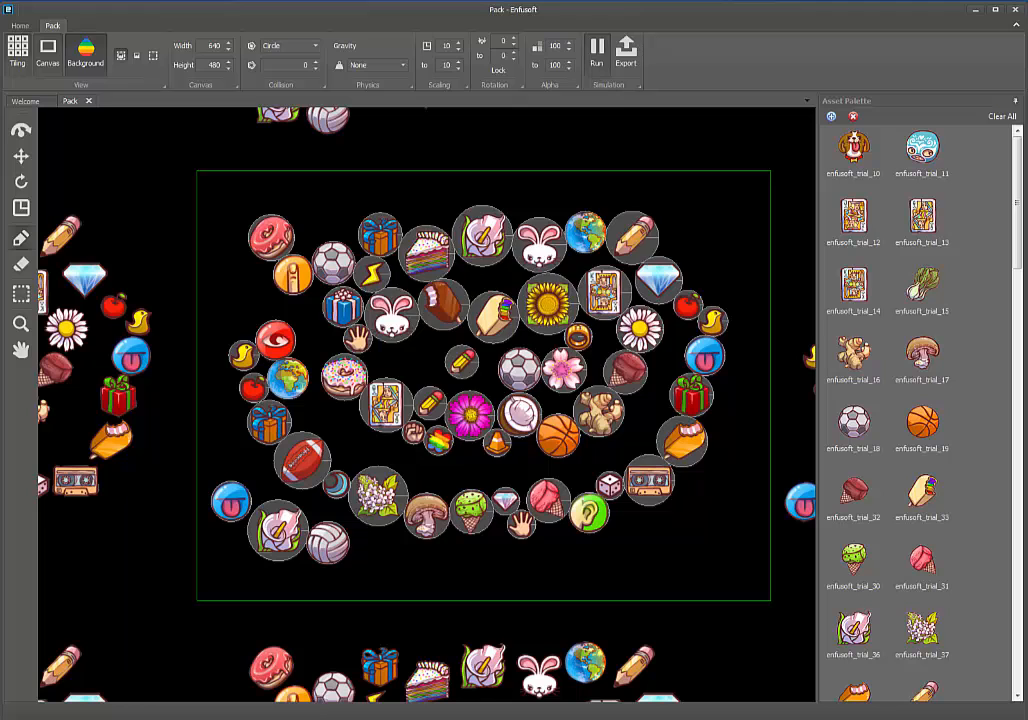
Set the Pack canvas background colour to light cyan 6EF1F5
{"action": "left_click", "coordinate": [85, 48]}
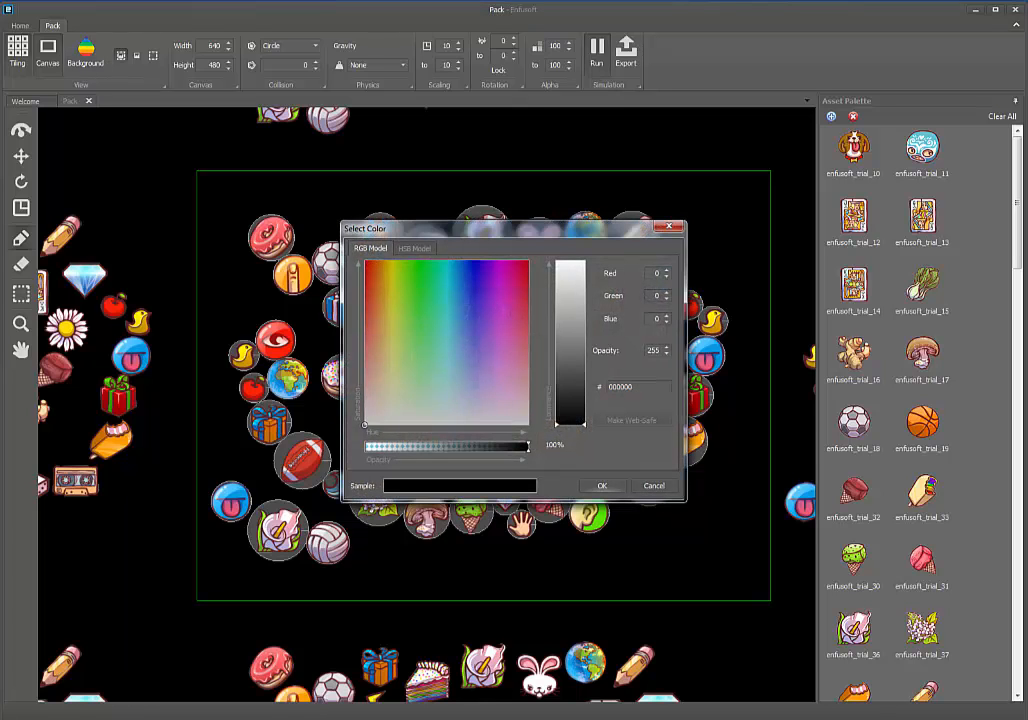
{"action": "left_click", "coordinate": [447, 280]}
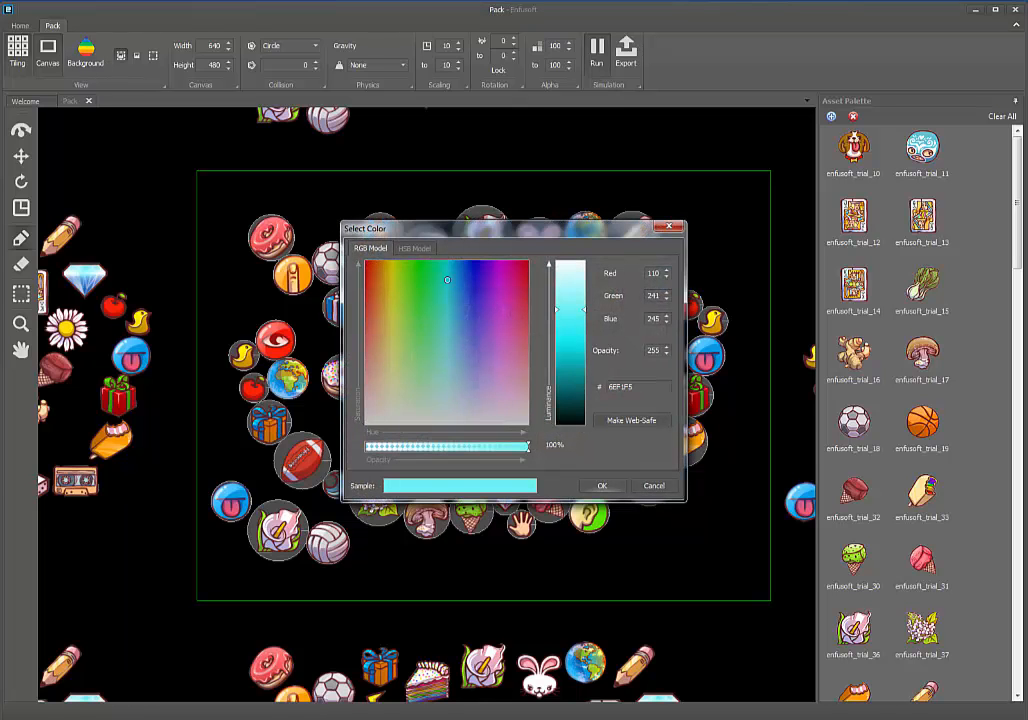
{"action": "left_click", "coordinate": [601, 485]}
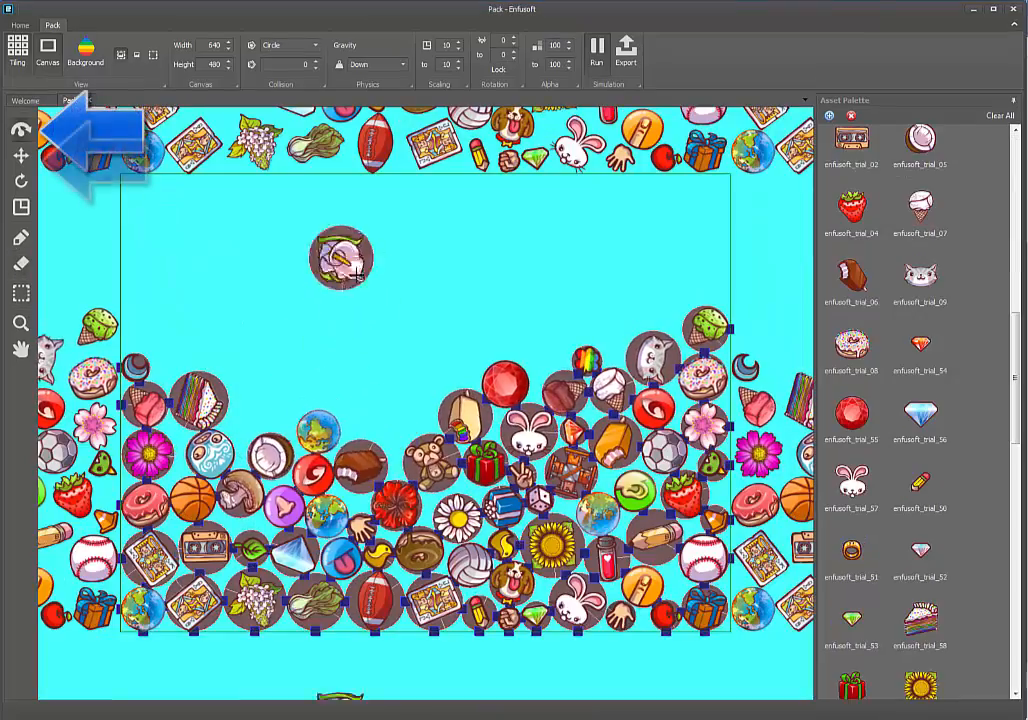
Drop three more icons onto the canvas so they pile up at the bottom
{"action": "left_click", "coordinate": [597, 50]}
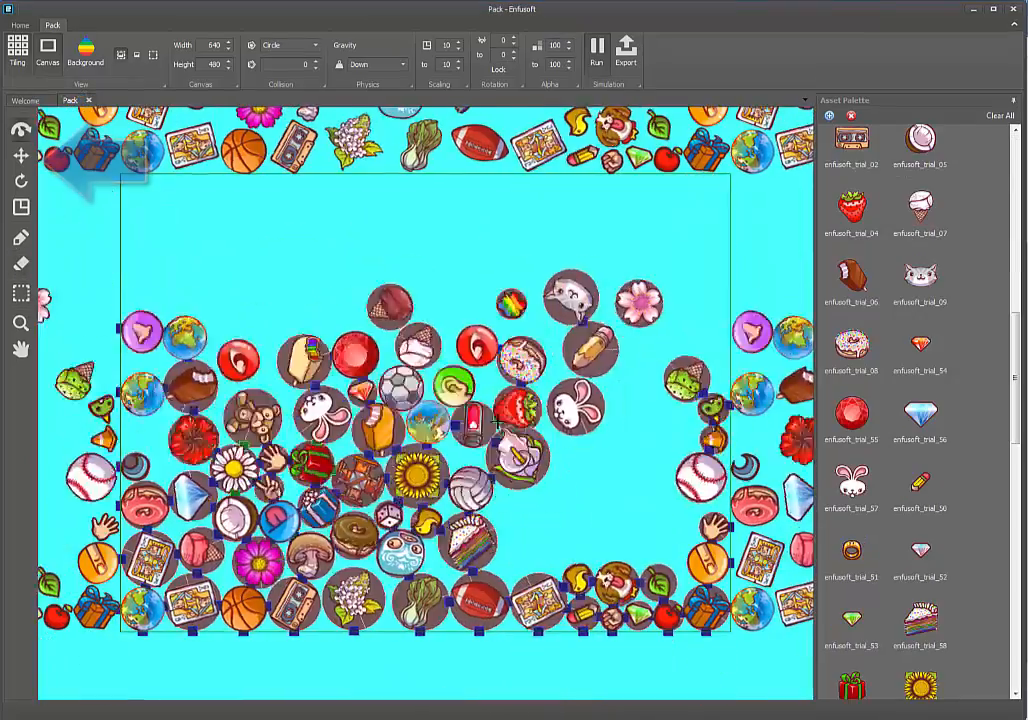
{"action": "left_click", "coordinate": [596, 48]}
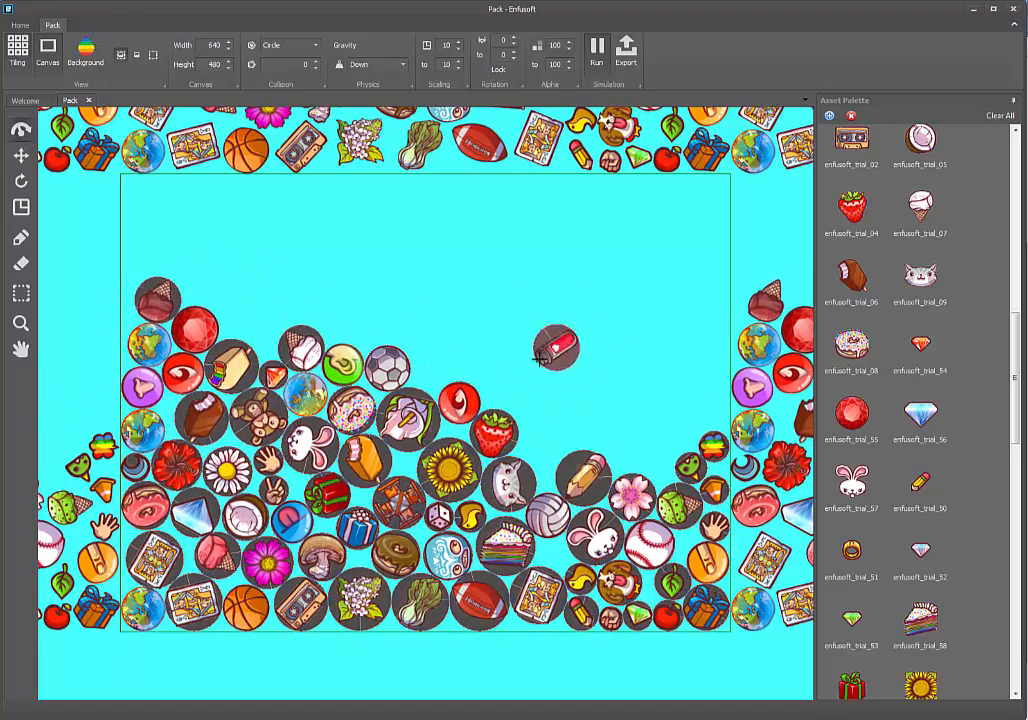
{"action": "left_click", "coordinate": [597, 50]}
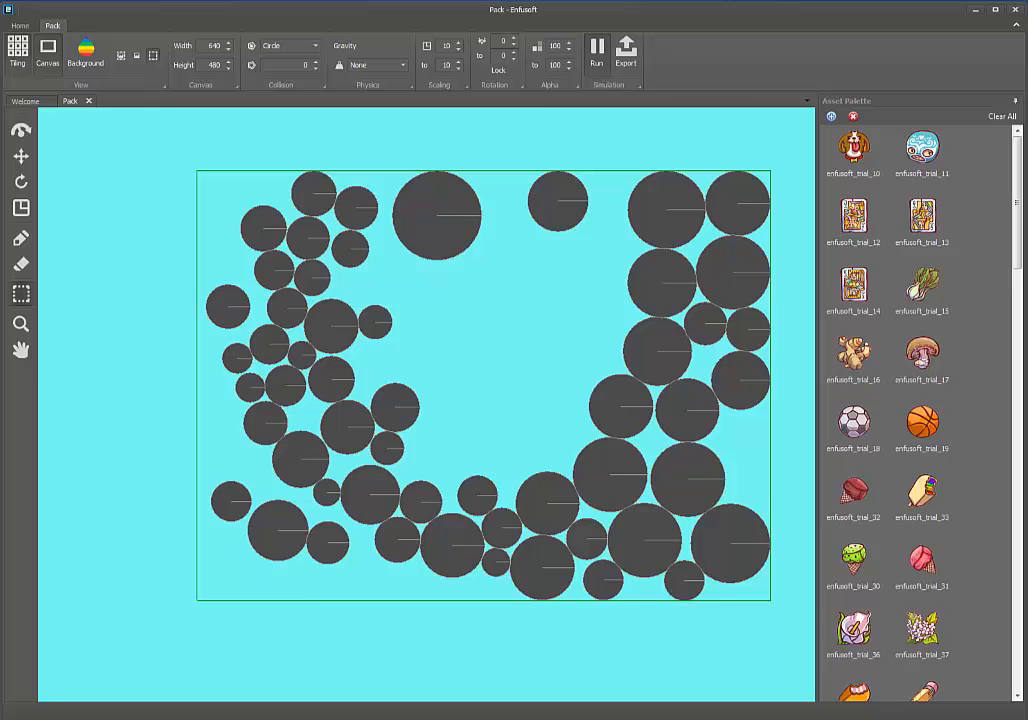
{"action": "left_click", "coordinate": [597, 50]}
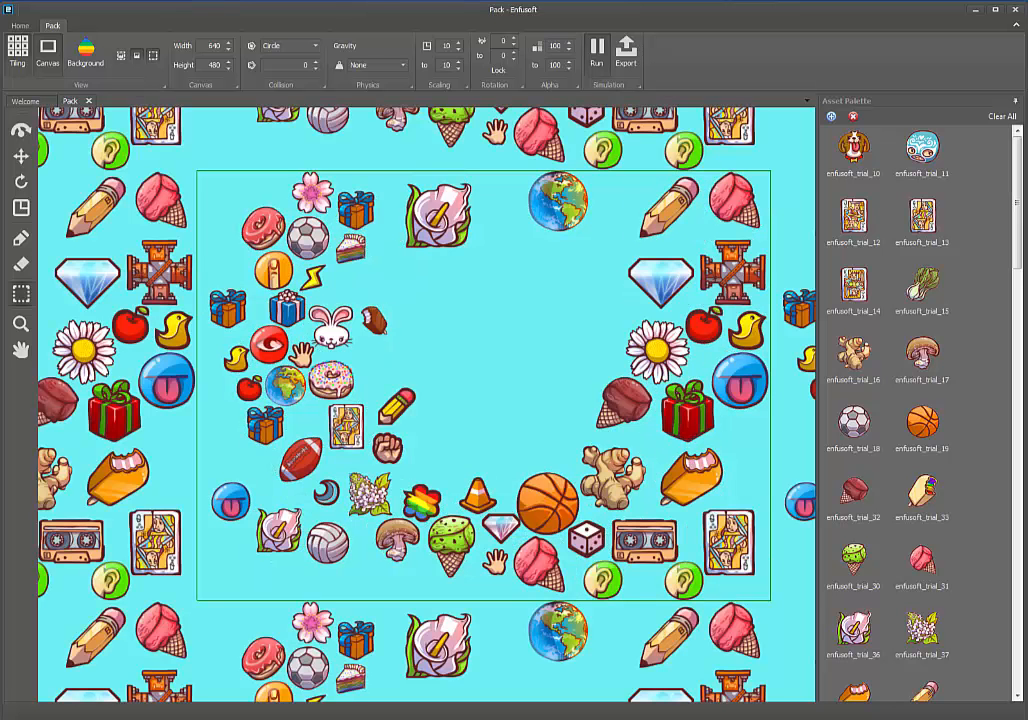
{"action": "left_click", "coordinate": [597, 48]}
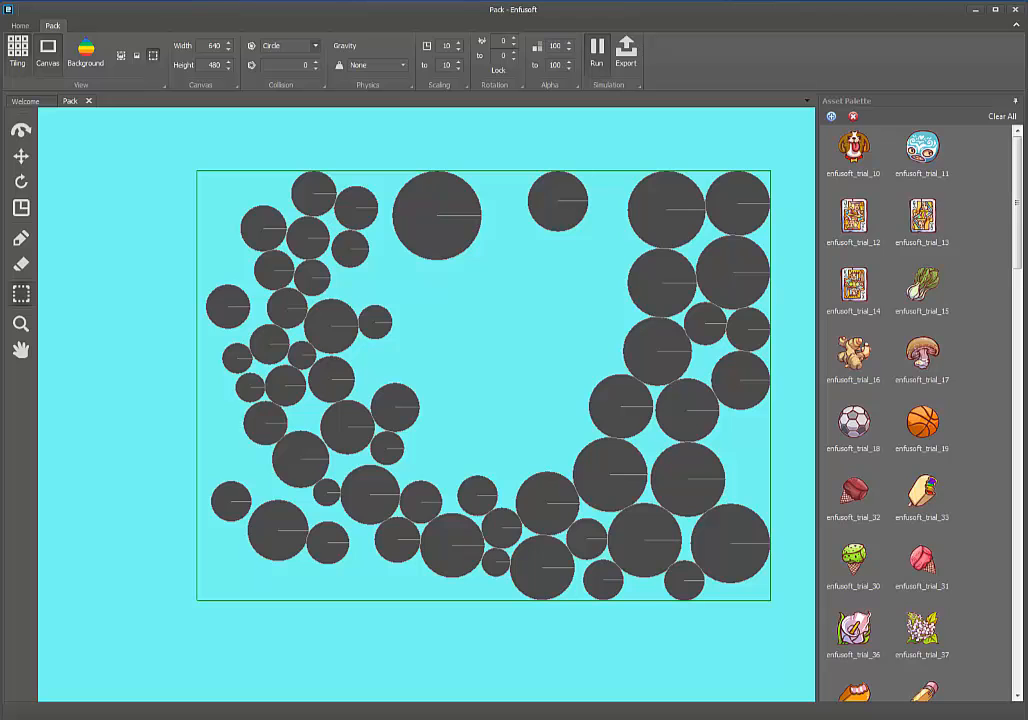
Try Box collision shapes, then return to Circle collisions with a 60 offset
{"action": "left_click", "coordinate": [287, 46]}
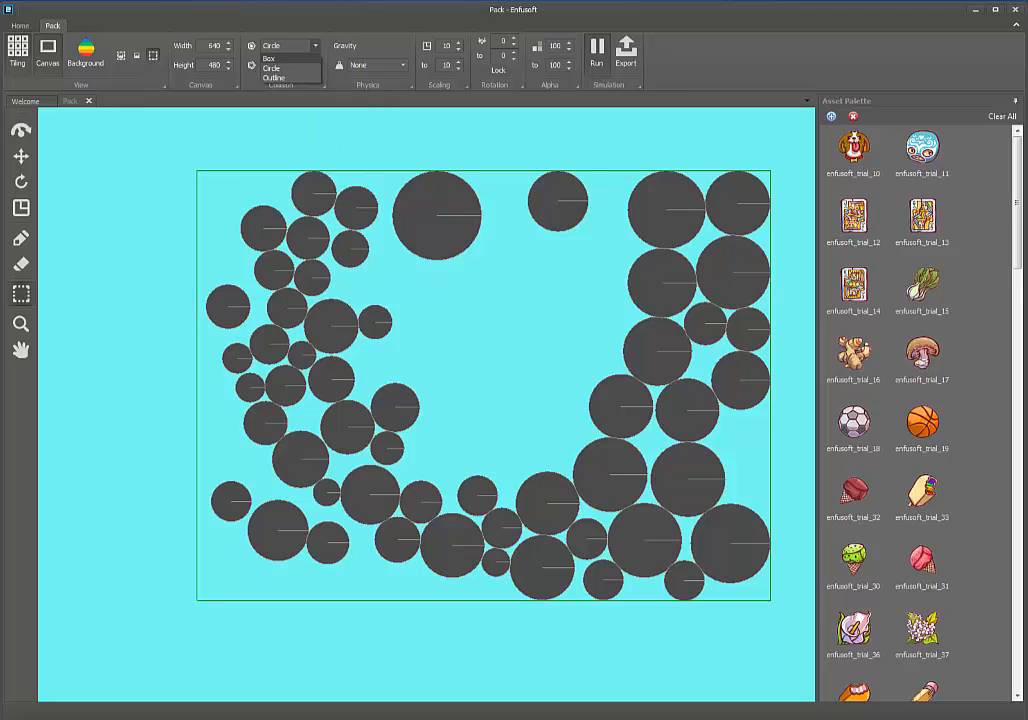
{"action": "left_click", "coordinate": [270, 57]}
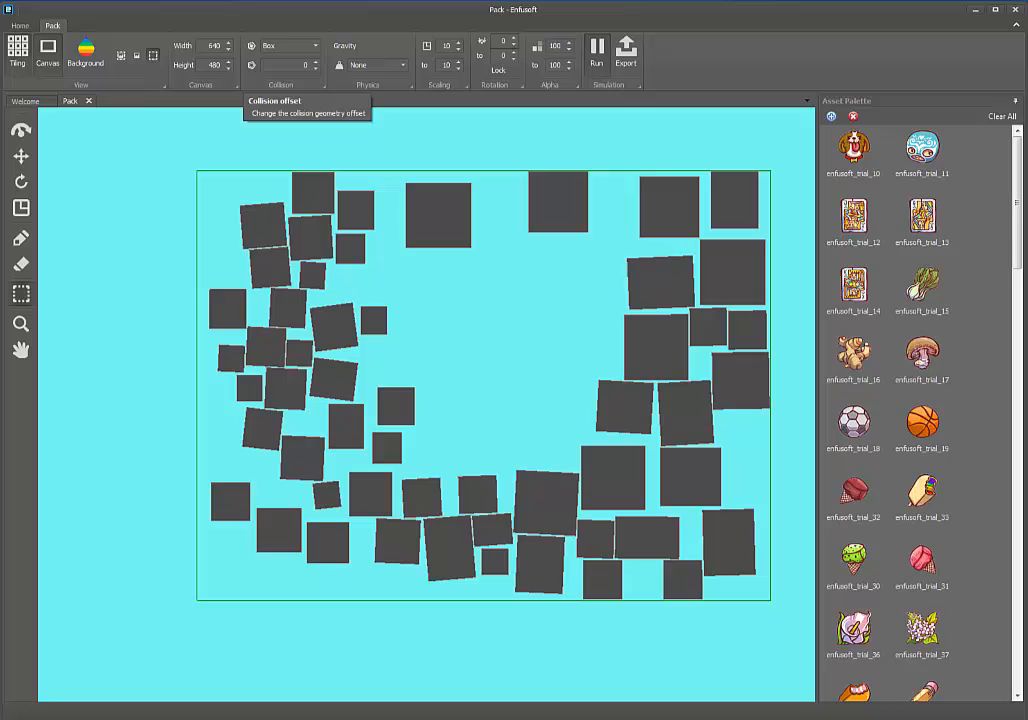
{"action": "left_click", "coordinate": [287, 46]}
{"action": "type", "text": "60"}
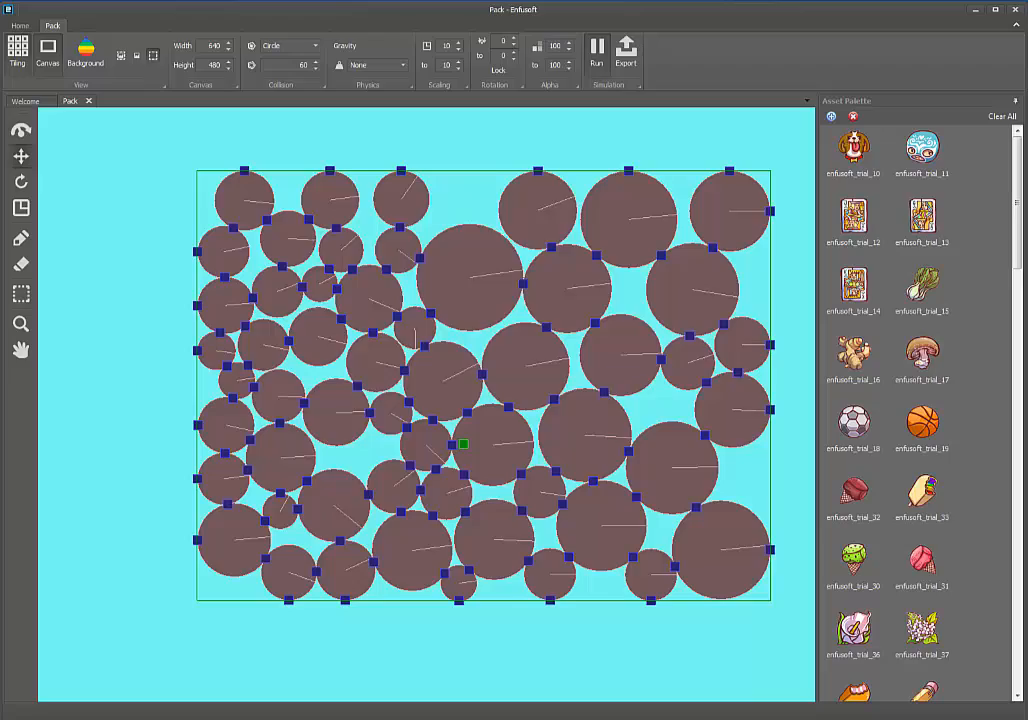
Toggle between the icon image view and the collision shape view
{"action": "left_click", "coordinate": [597, 50]}
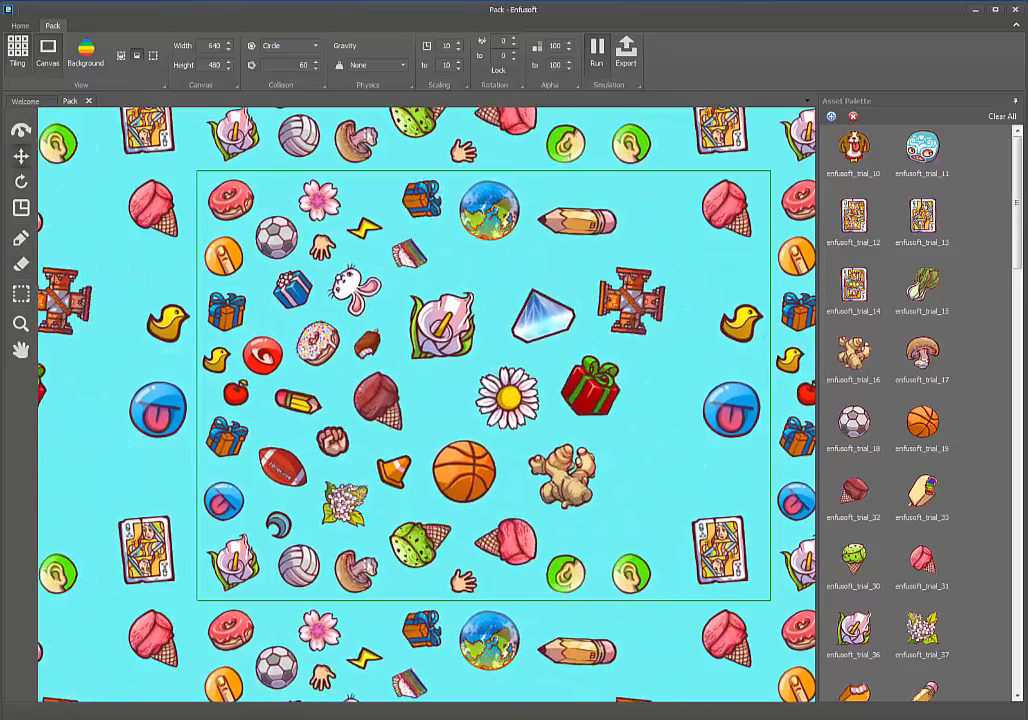
{"action": "left_click", "coordinate": [597, 50]}
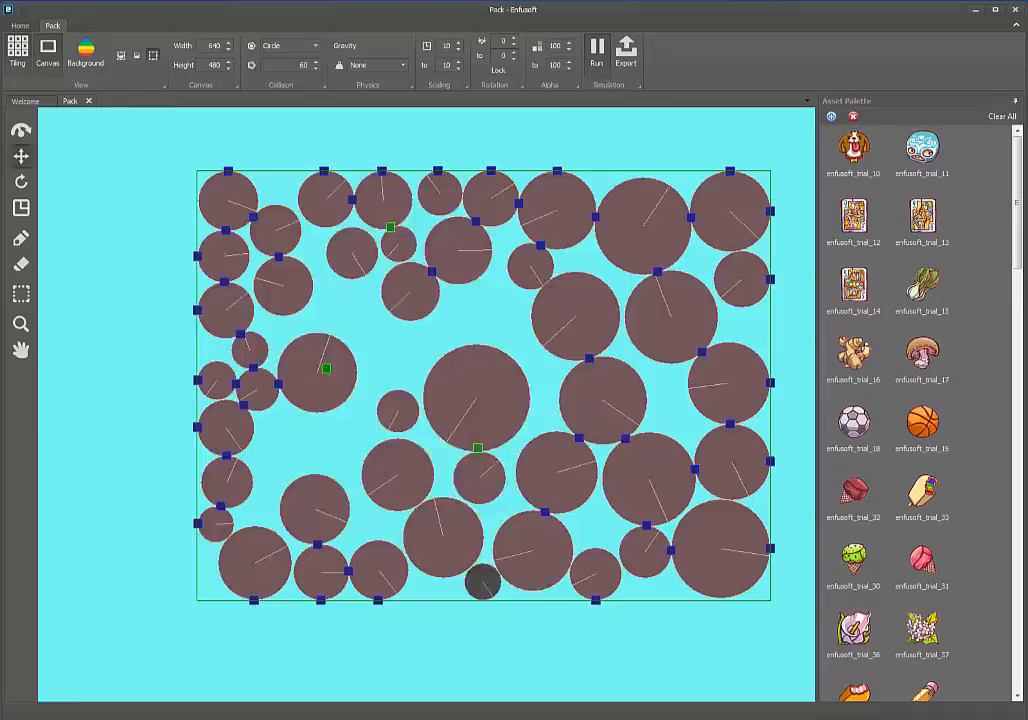
{"action": "left_click", "coordinate": [597, 50]}
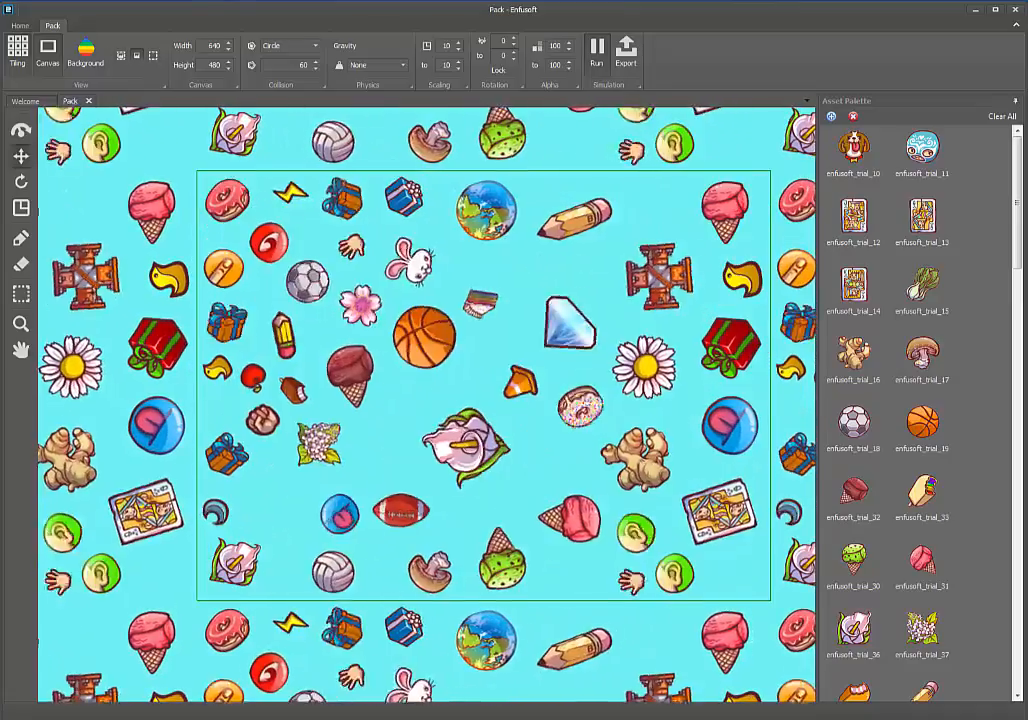
Repack the icons with gravity pulling up, down, left, then right
{"action": "left_click", "coordinate": [358, 65]}
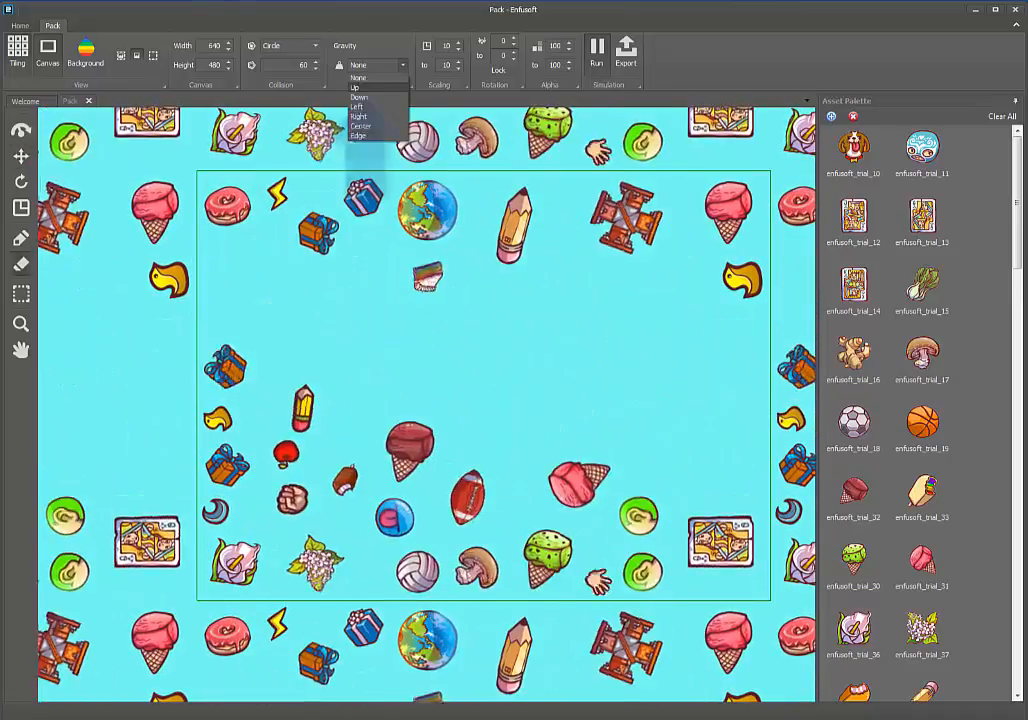
{"action": "left_click", "coordinate": [357, 87]}
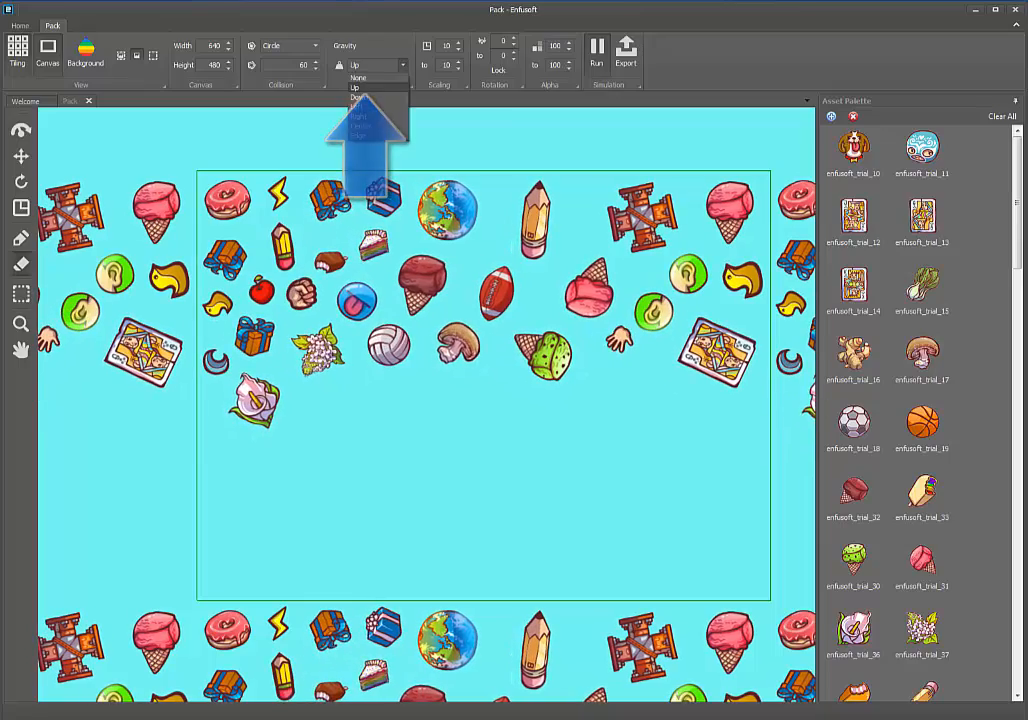
{"action": "left_click", "coordinate": [358, 98]}
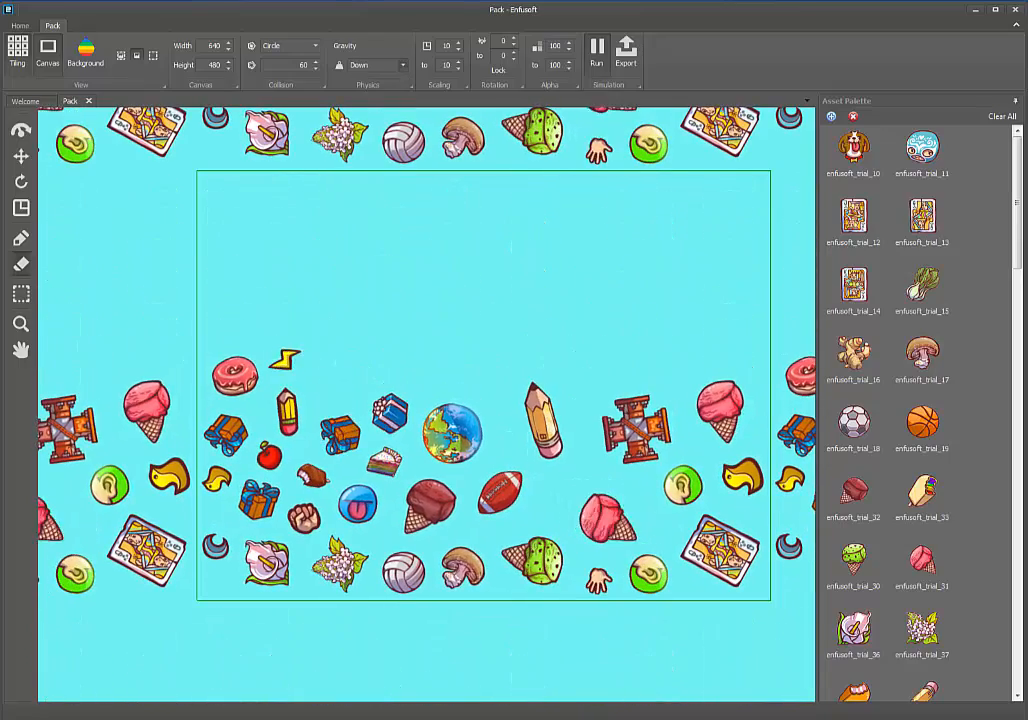
{"action": "left_click", "coordinate": [375, 65]}
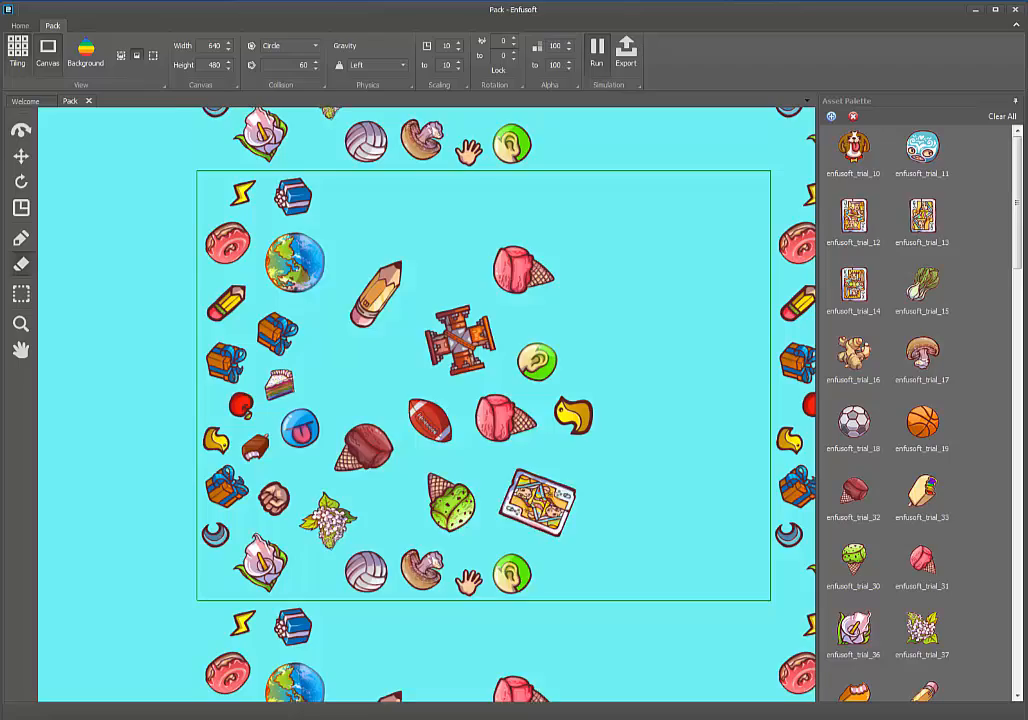
{"action": "left_click", "coordinate": [375, 65]}
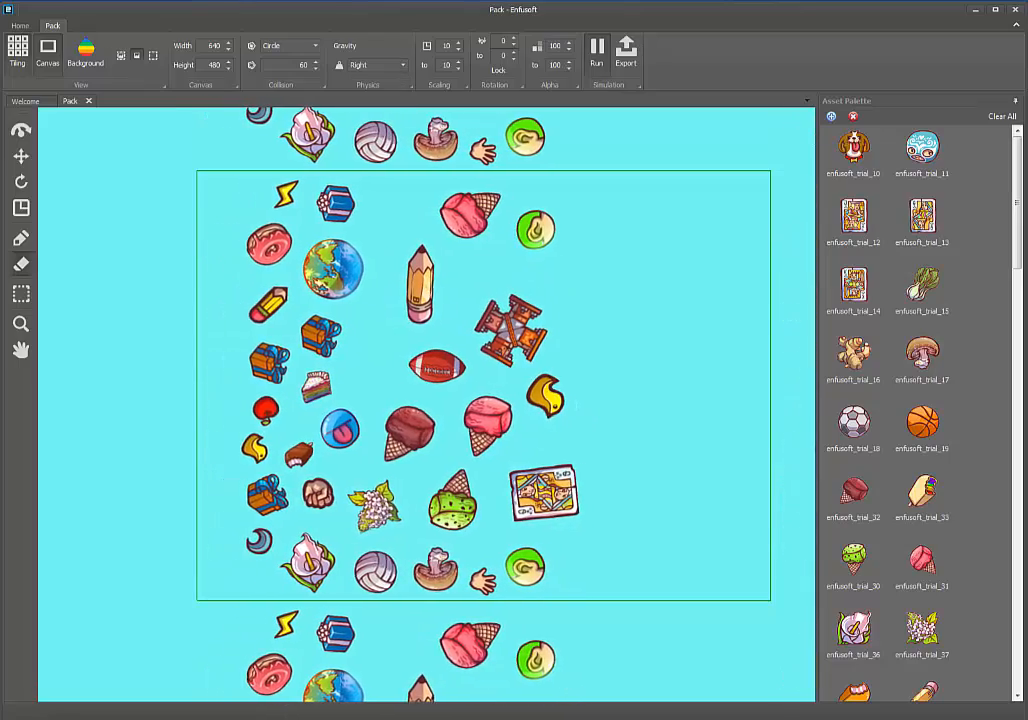
Pull the icons toward the centre, then pack a new icon set with Down gravity
{"action": "left_click", "coordinate": [378, 65]}
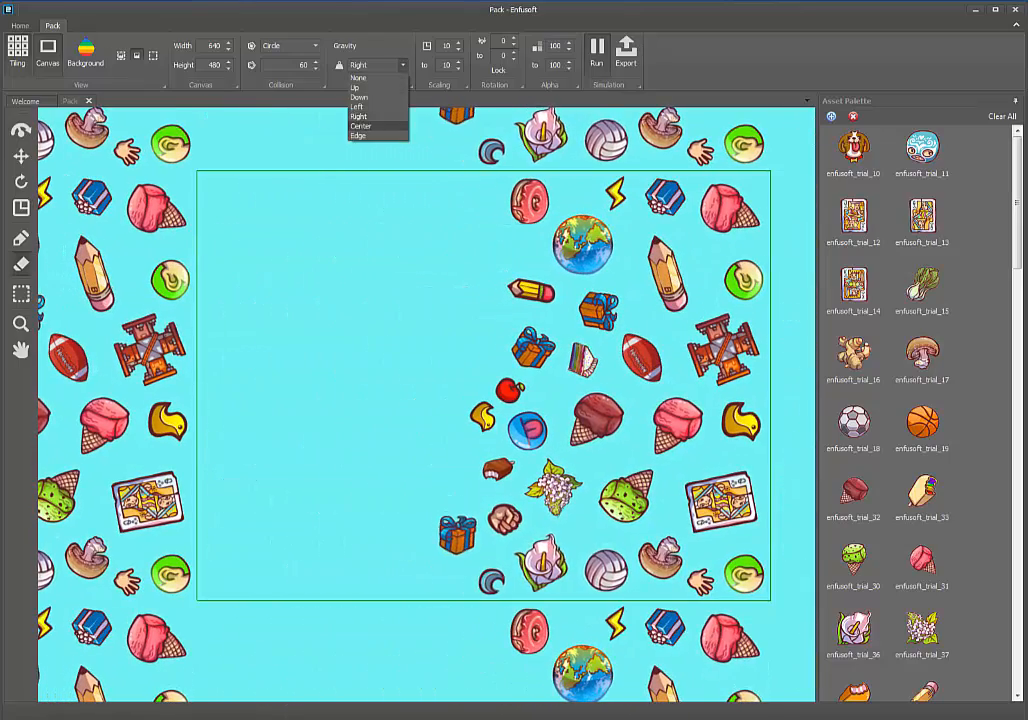
{"action": "left_click", "coordinate": [360, 126]}
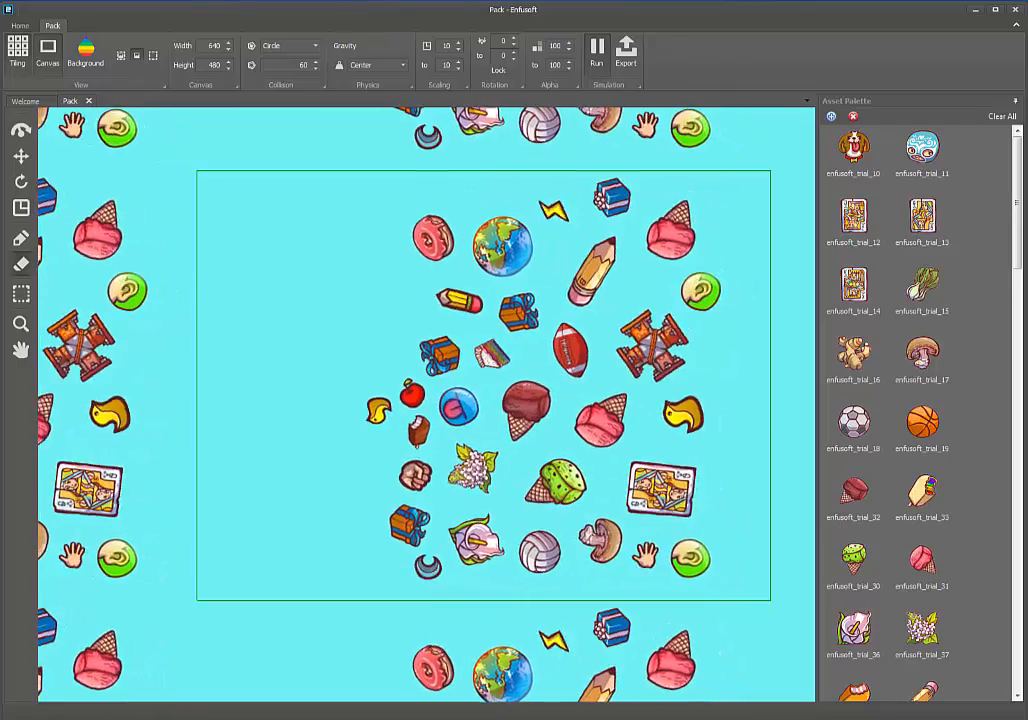
{"action": "left_click", "coordinate": [597, 50]}
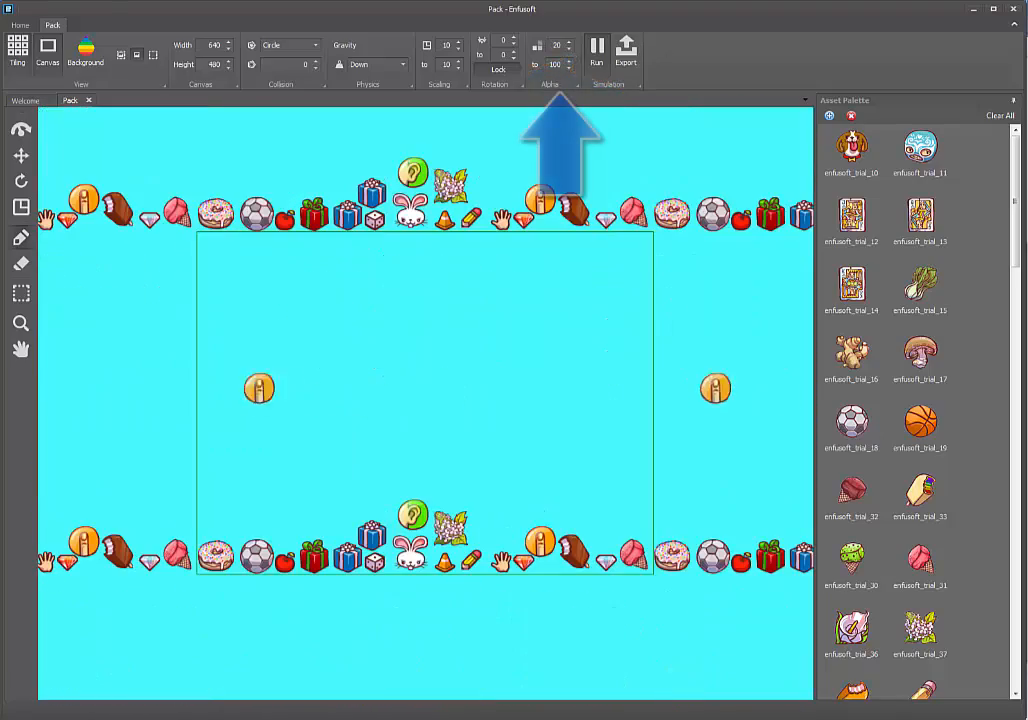
{"action": "left_click", "coordinate": [597, 50]}
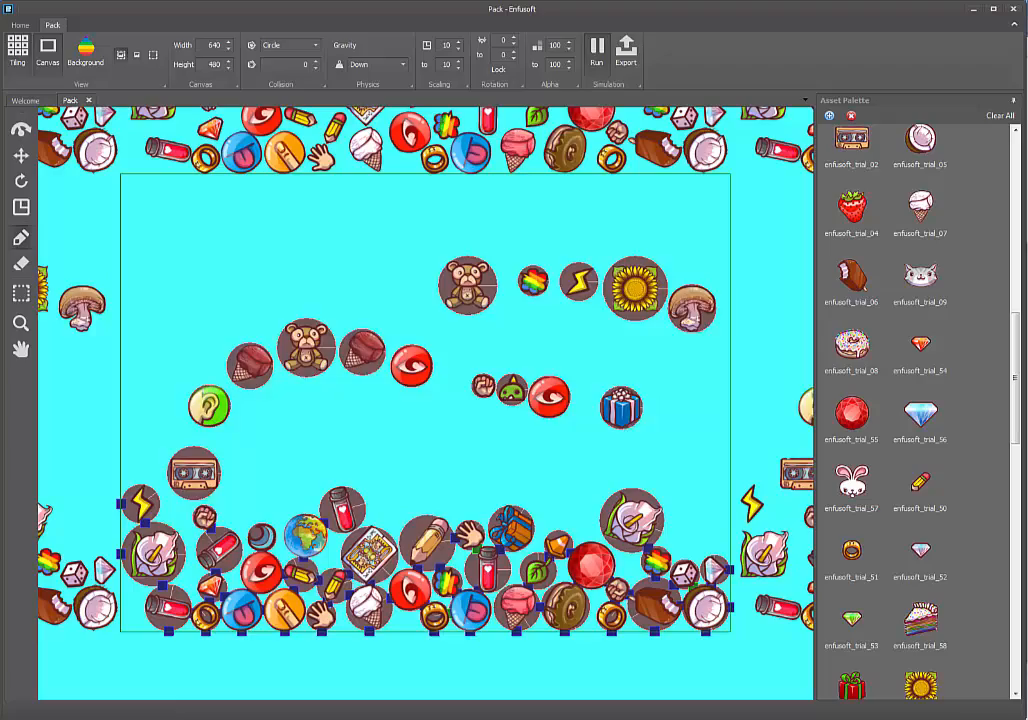
Lock a large teddy bear at the centre and use Outline collisions with offset 40
{"action": "left_click", "coordinate": [597, 48]}
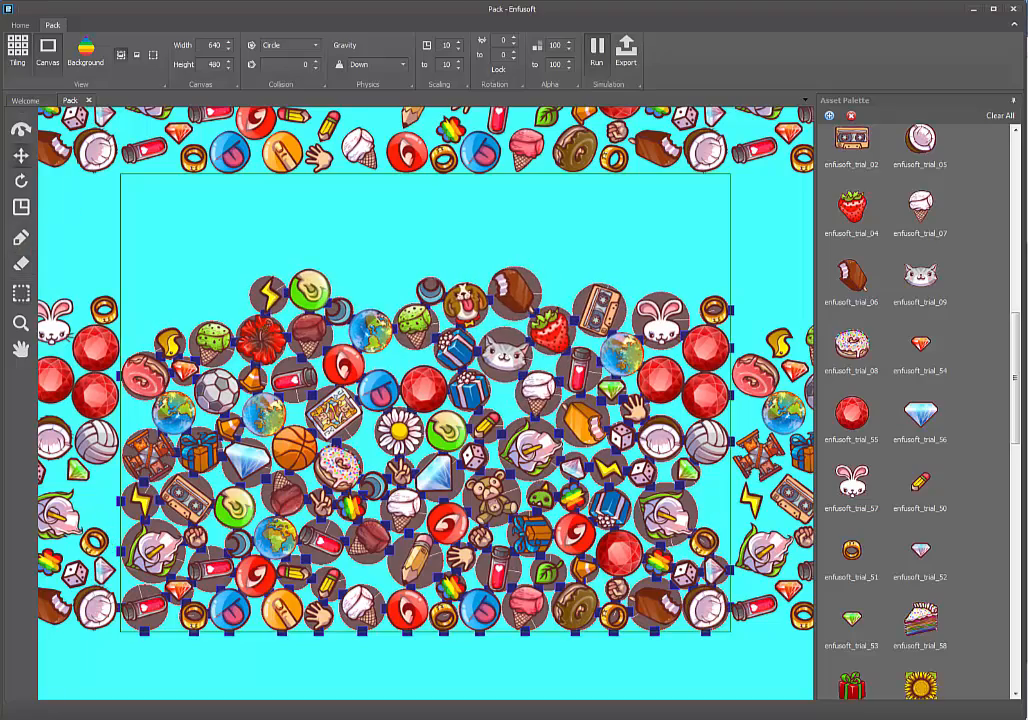
{"action": "left_click", "coordinate": [597, 52]}
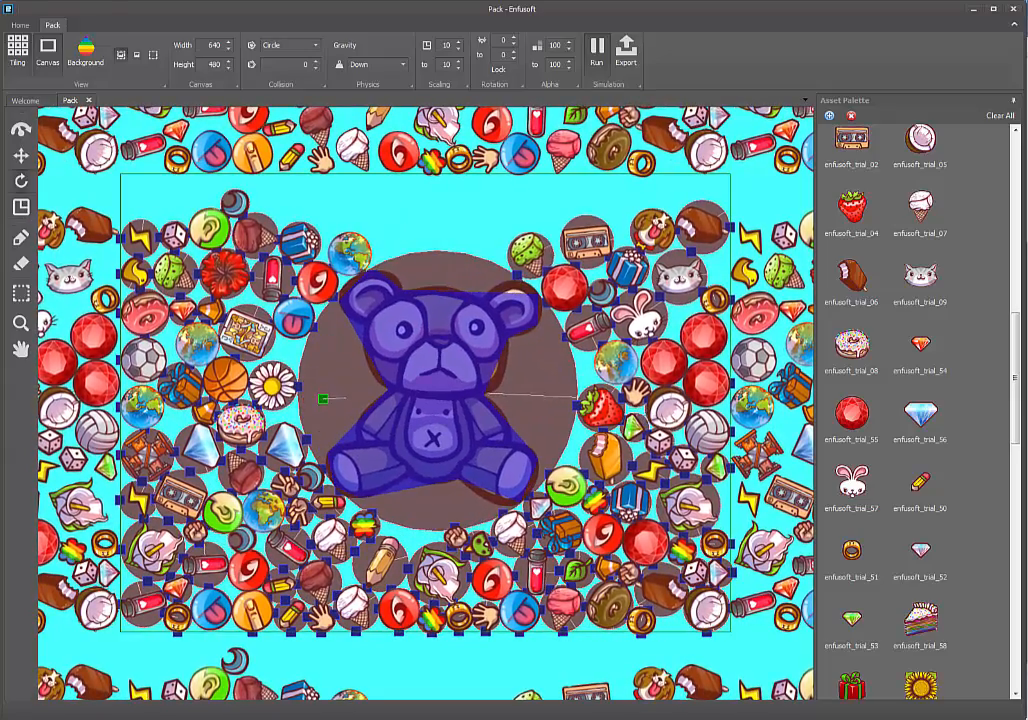
{"action": "right_click", "coordinate": [435, 400]}
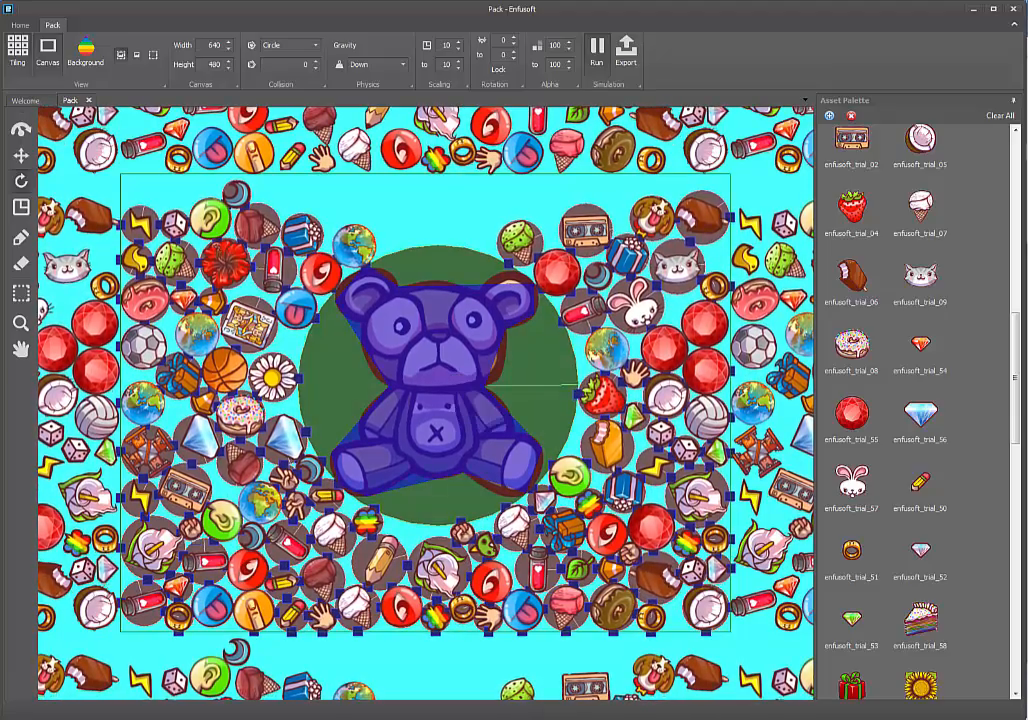
{"action": "left_click", "coordinate": [290, 45]}
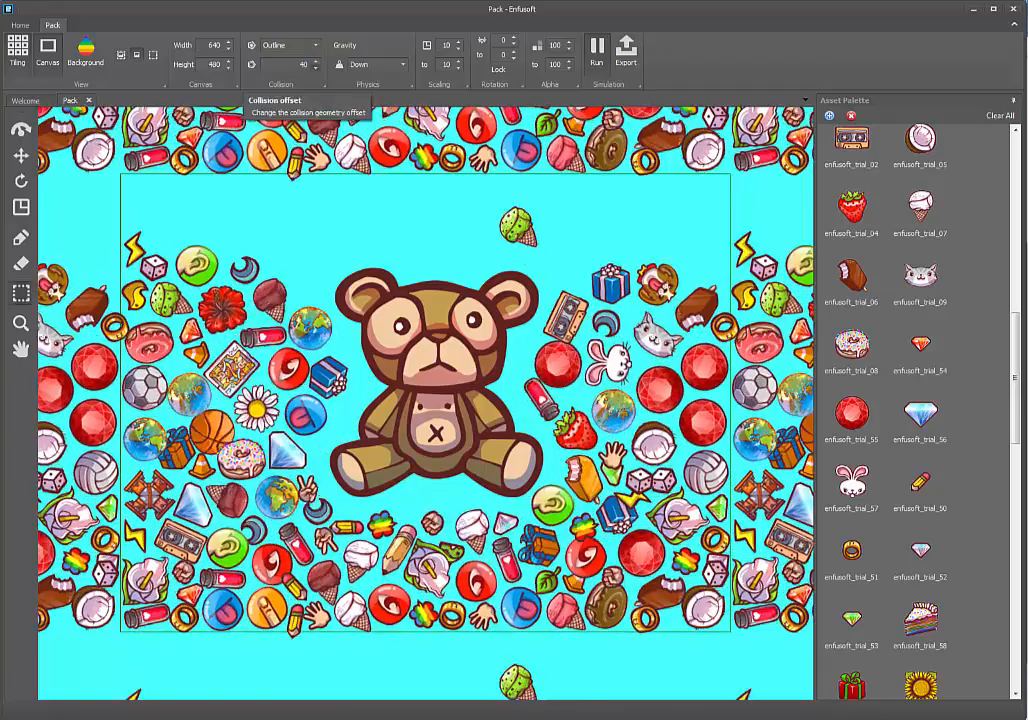
Repack icons around the locked bear with gravity set to Up, then Left, then Right
{"action": "left_click", "coordinate": [380, 64]}
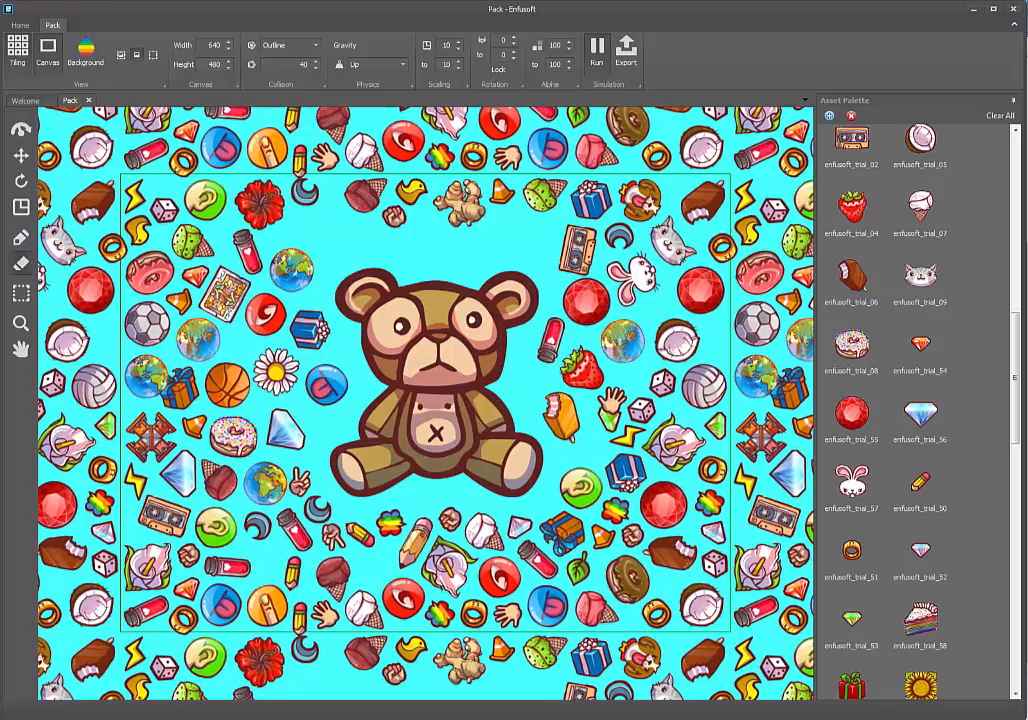
{"action": "left_click", "coordinate": [370, 64]}
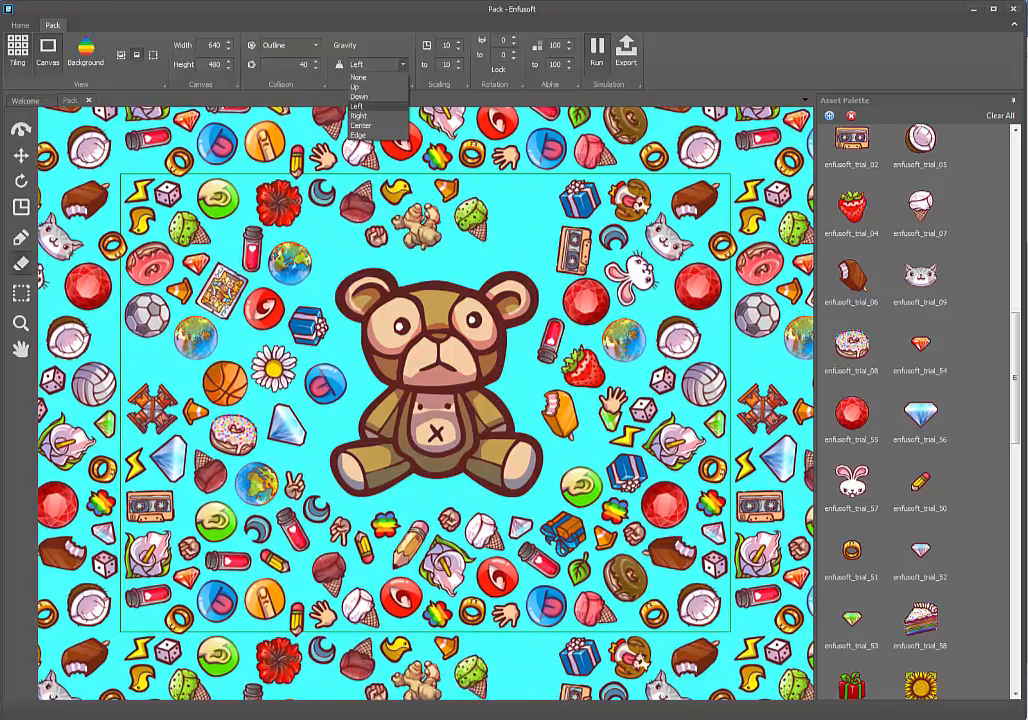
{"action": "left_click", "coordinate": [358, 116]}
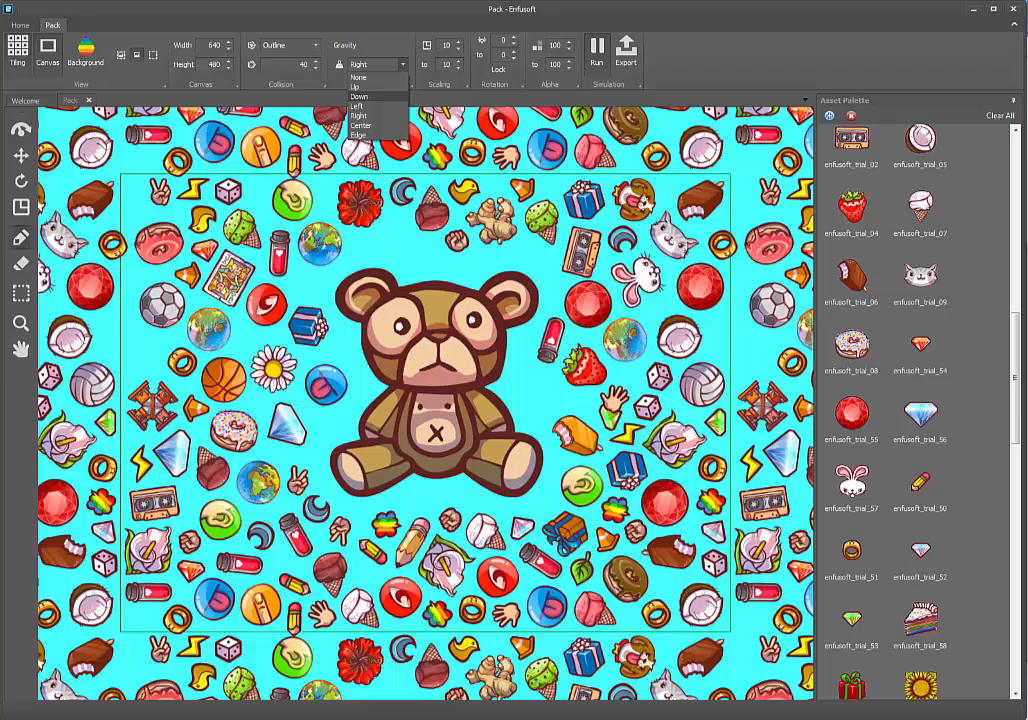
{"action": "left_click", "coordinate": [360, 96]}
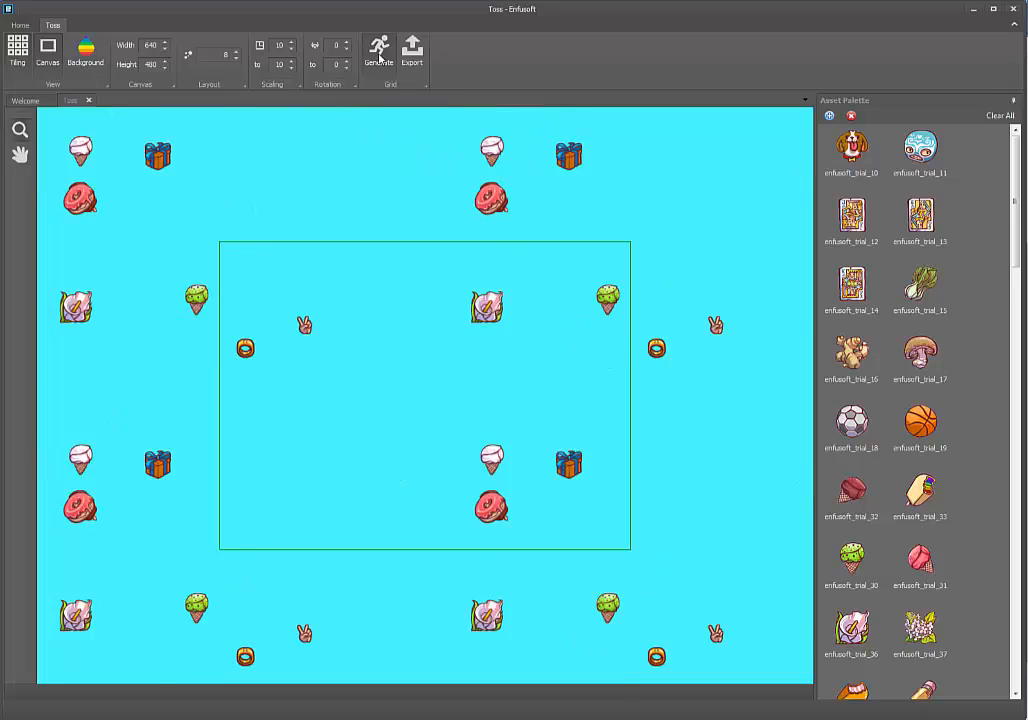
Generate a Toss scatter at density 200 with rotation from -45 to 45 degrees
{"action": "left_click", "coordinate": [379, 50]}
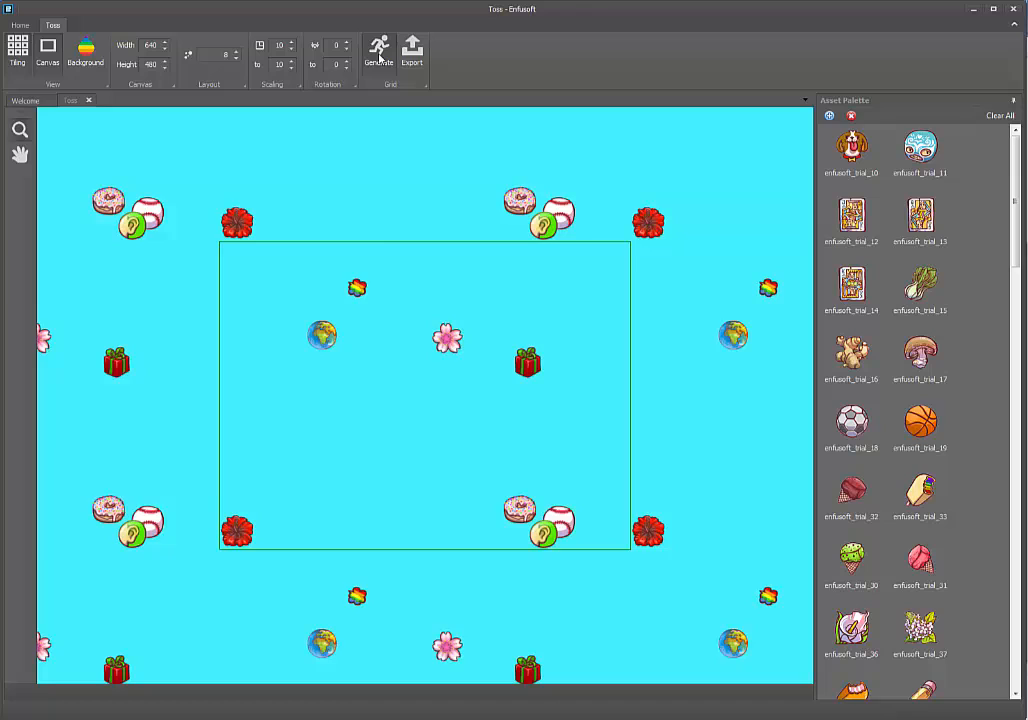
{"action": "left_click", "coordinate": [379, 50]}
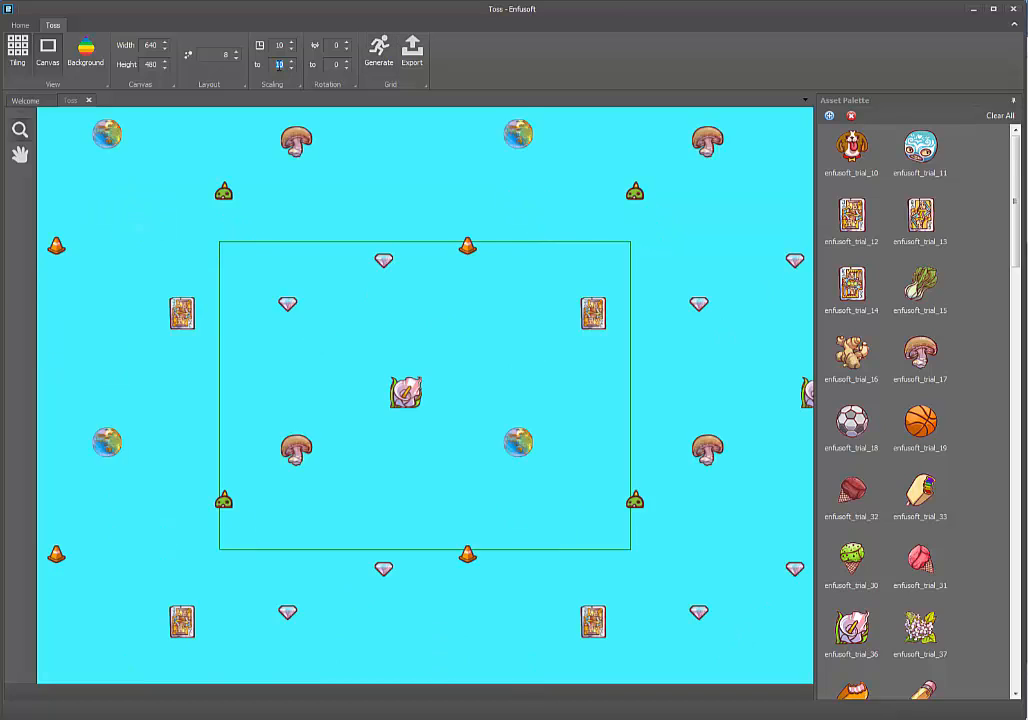
{"action": "left_click", "coordinate": [378, 50]}
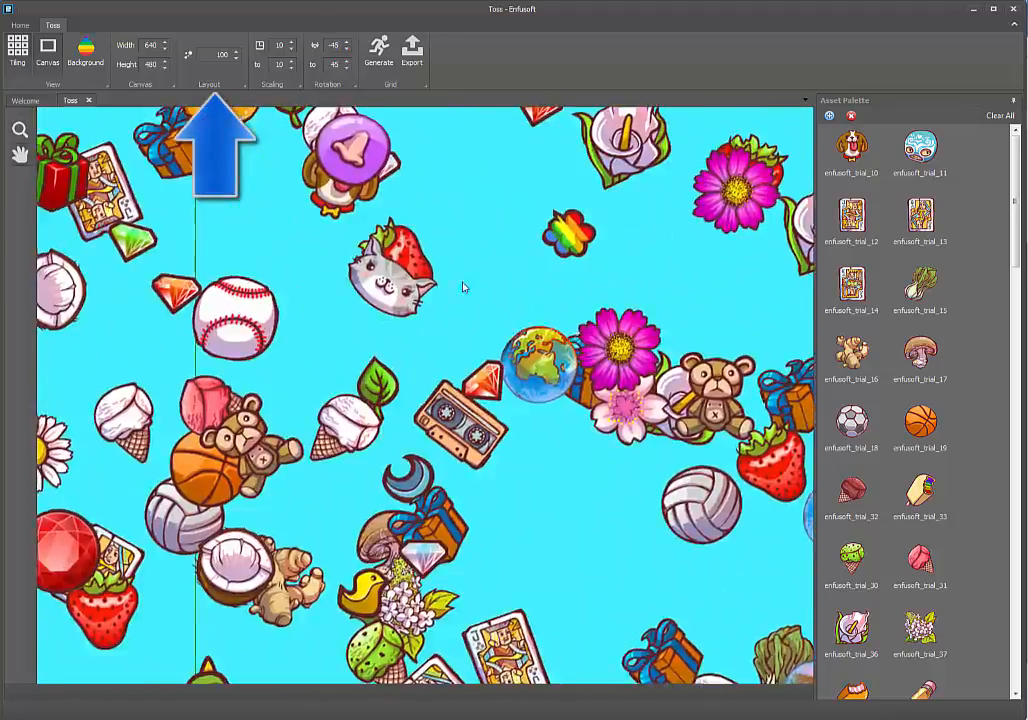
Toggle Tiling on to view the repeating pattern, off for one tile, and regenerate
{"action": "left_click", "coordinate": [378, 48]}
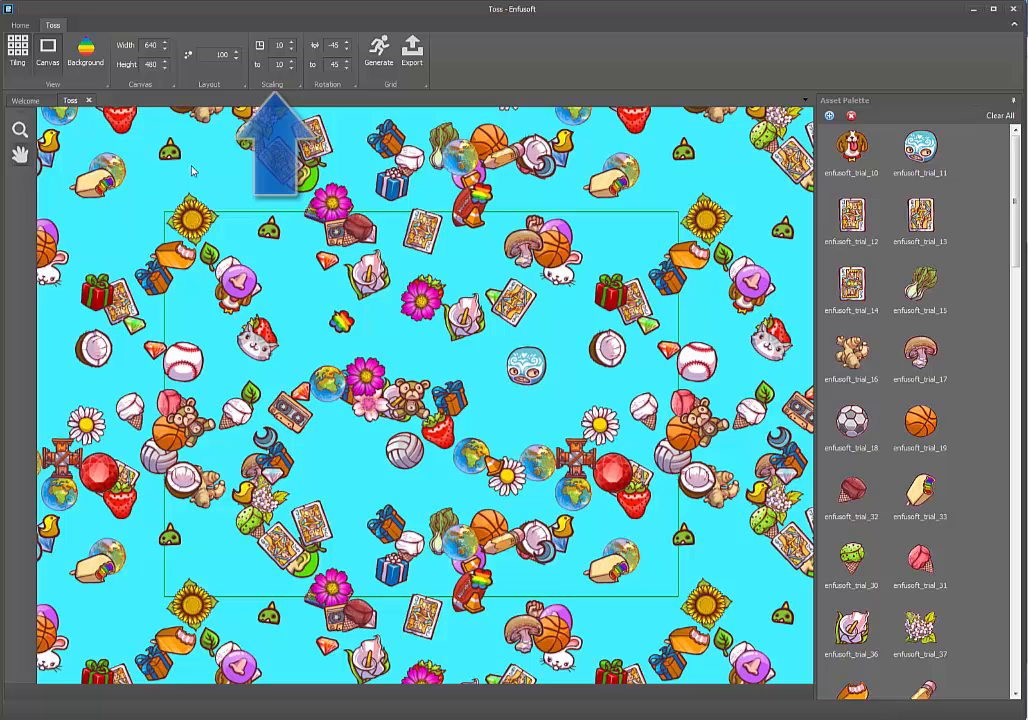
{"action": "left_click", "coordinate": [378, 50]}
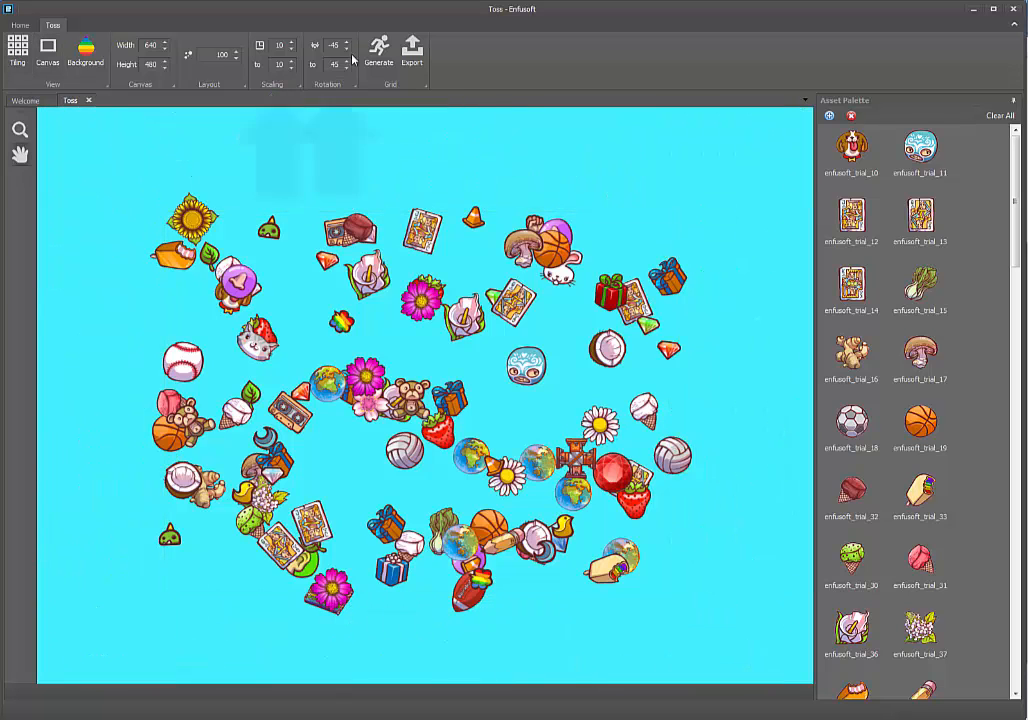
{"action": "left_click", "coordinate": [378, 50]}
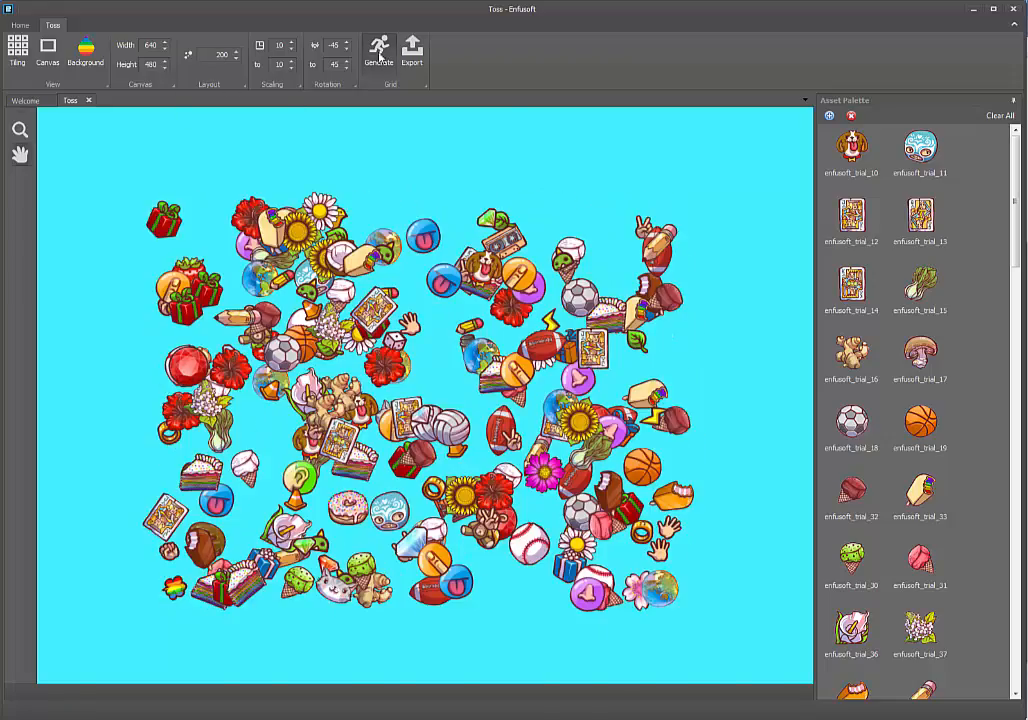
Generate the scatter on a 2000×2000 canvas with scaling 10–30 and rotation 0–360
{"action": "left_click", "coordinate": [378, 50]}
{"action": "type", "text": "5"}
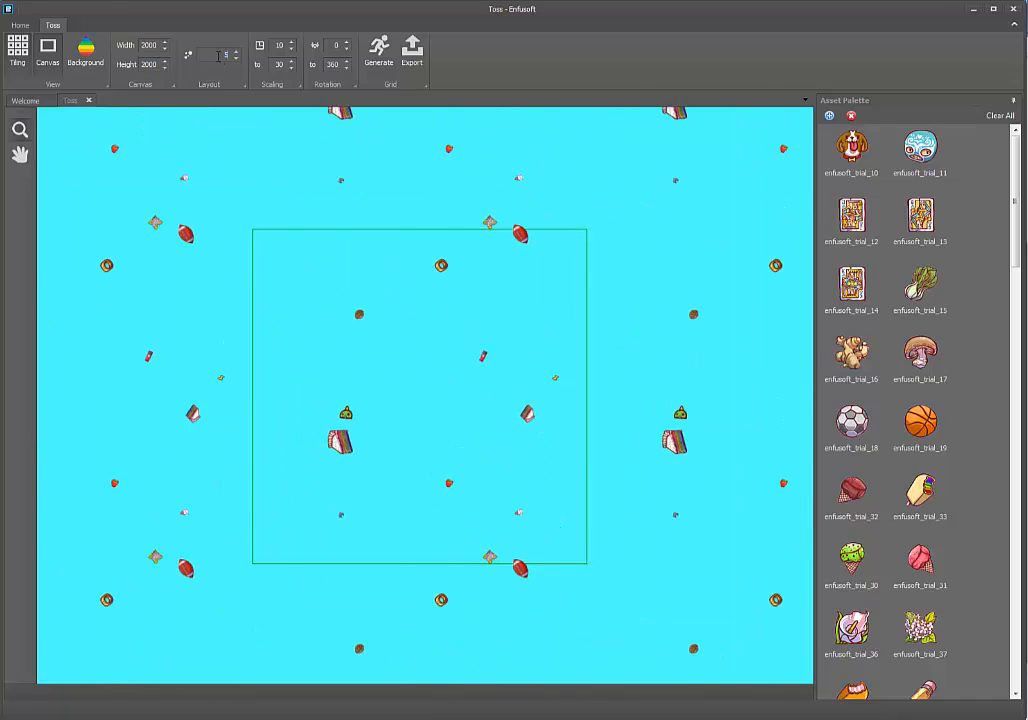
Generate a density-2500 scatter, zoom in, and preview with Tiling on, then off
{"action": "left_click", "coordinate": [378, 48]}
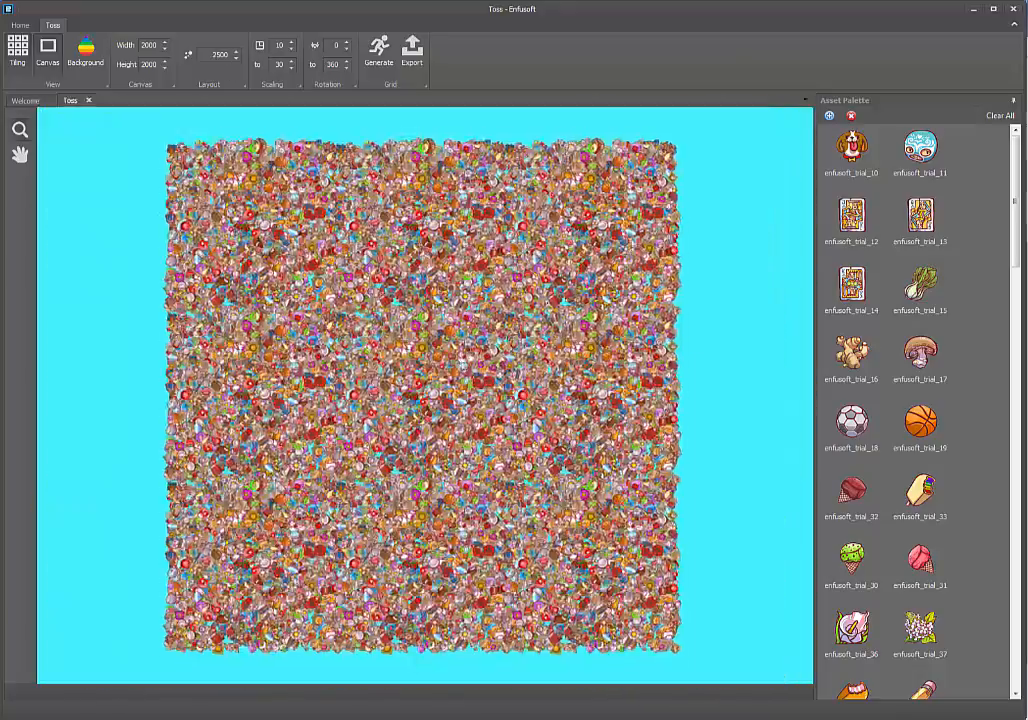
{"action": "left_click", "coordinate": [378, 48]}
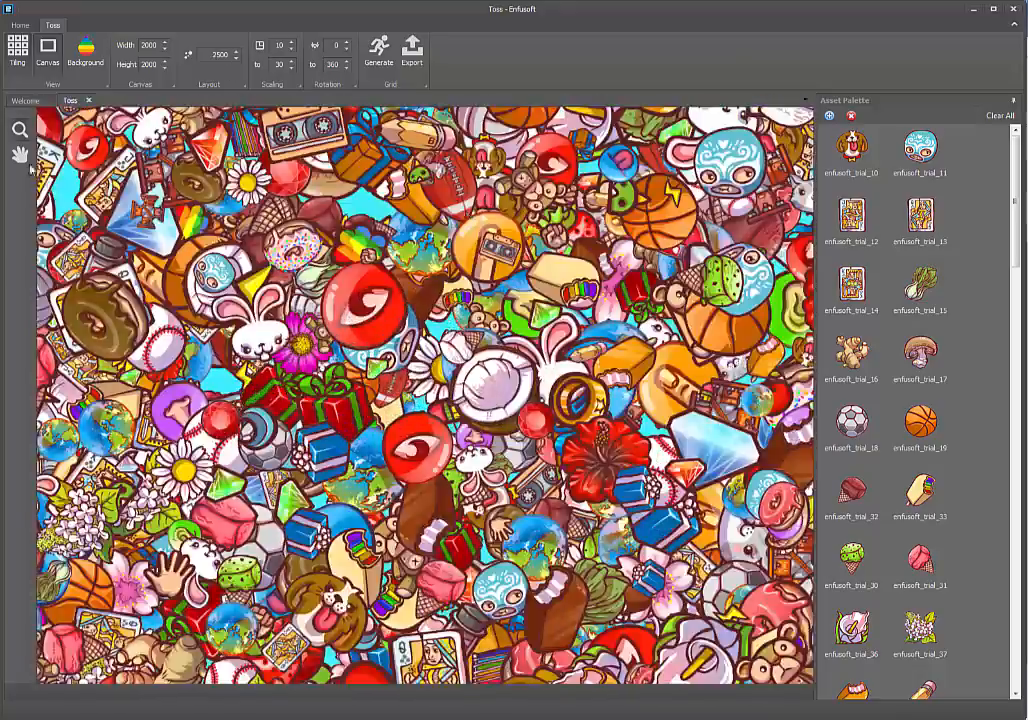
{"action": "left_click", "coordinate": [378, 50]}
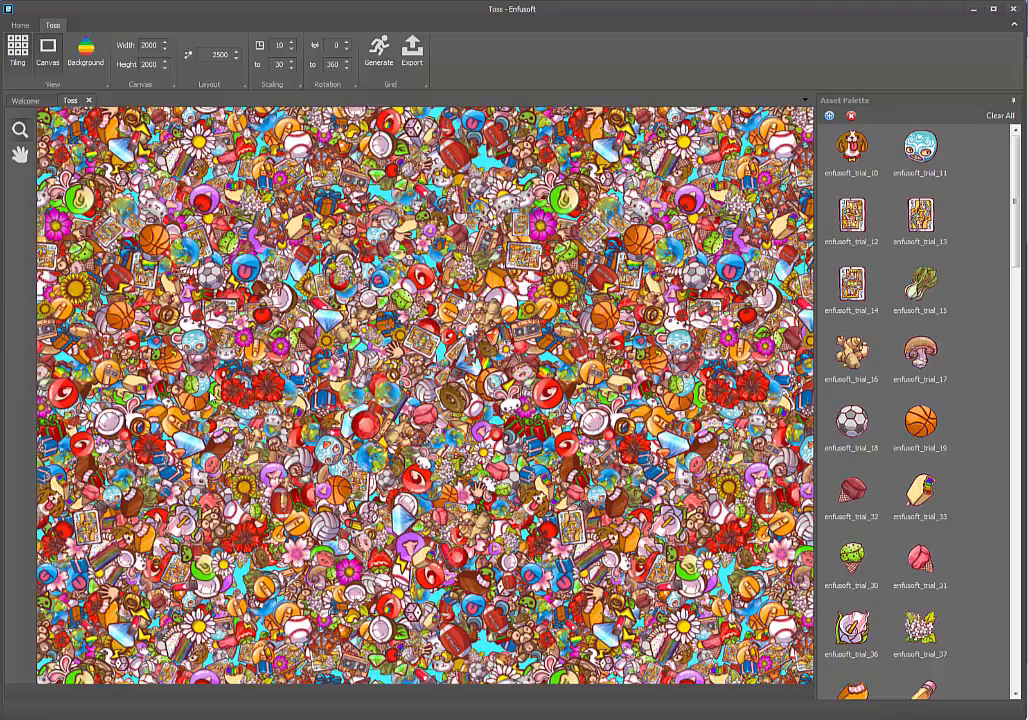
{"action": "left_click", "coordinate": [378, 50]}
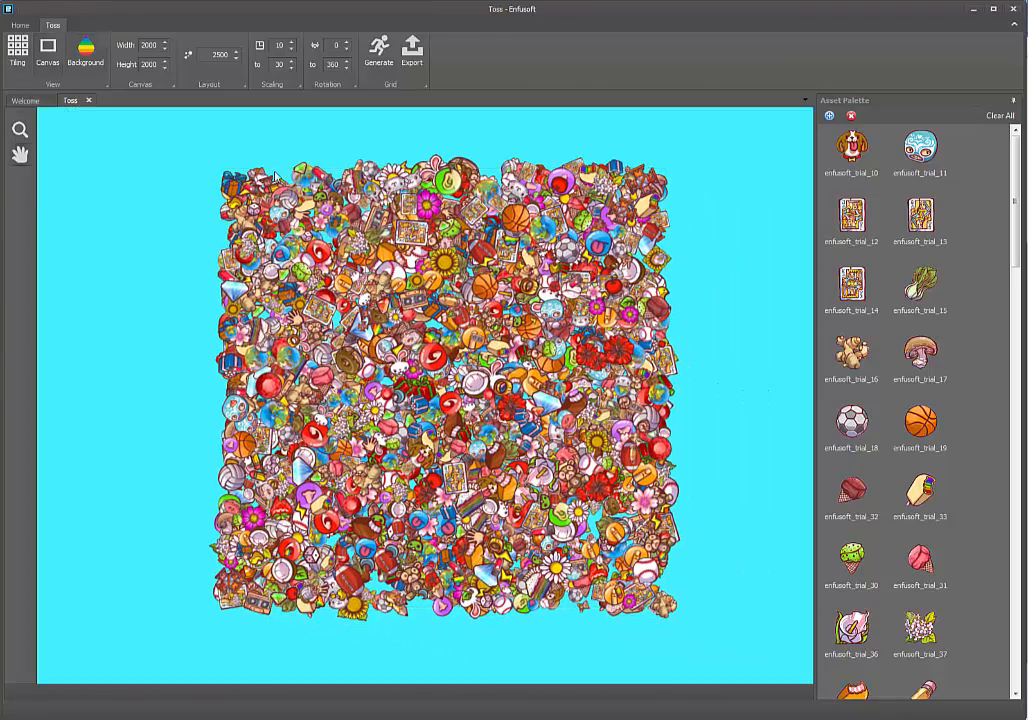